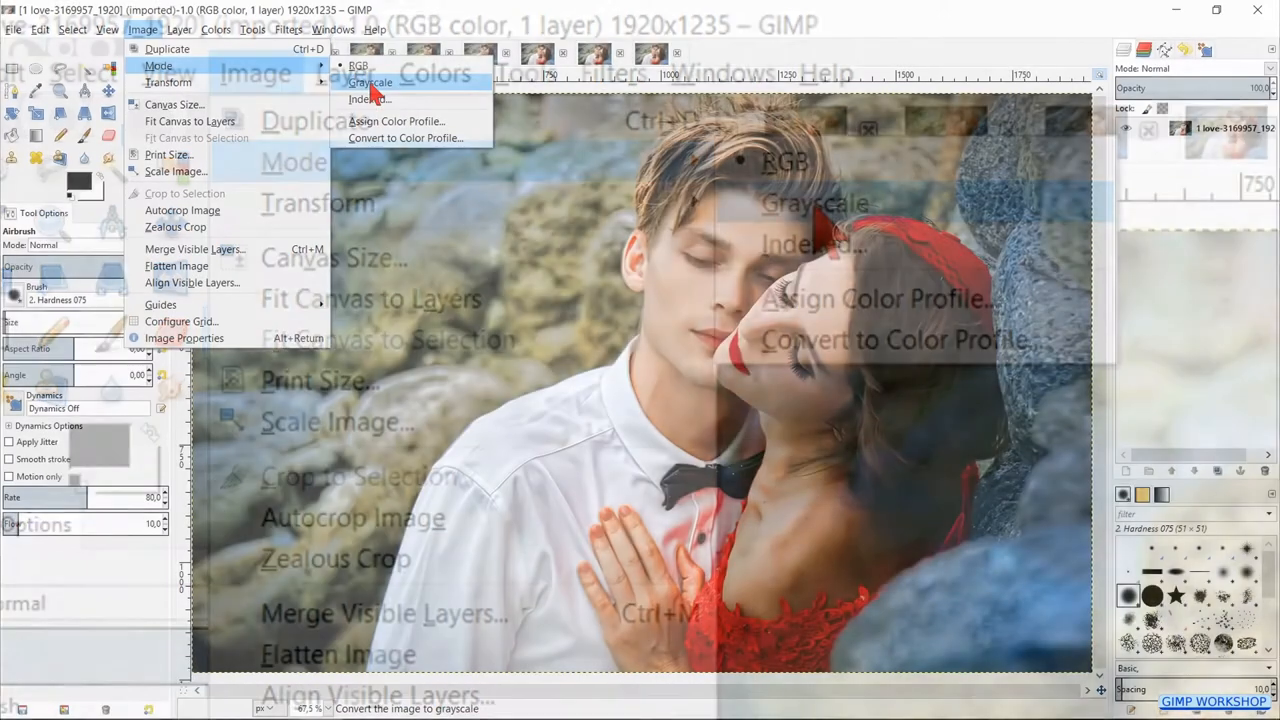
Convert the first copy to Grayscale mode, then switch it back to RGB while it stays black and white.
click(370, 82)
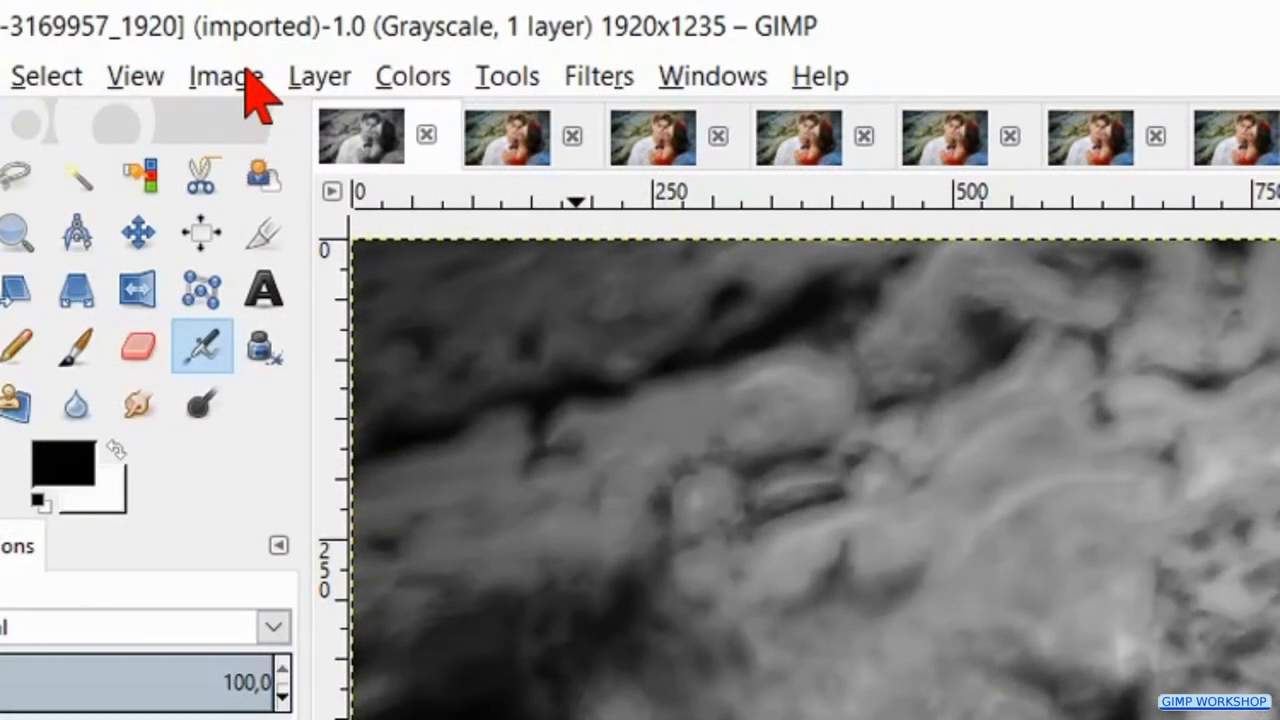
click(226, 76)
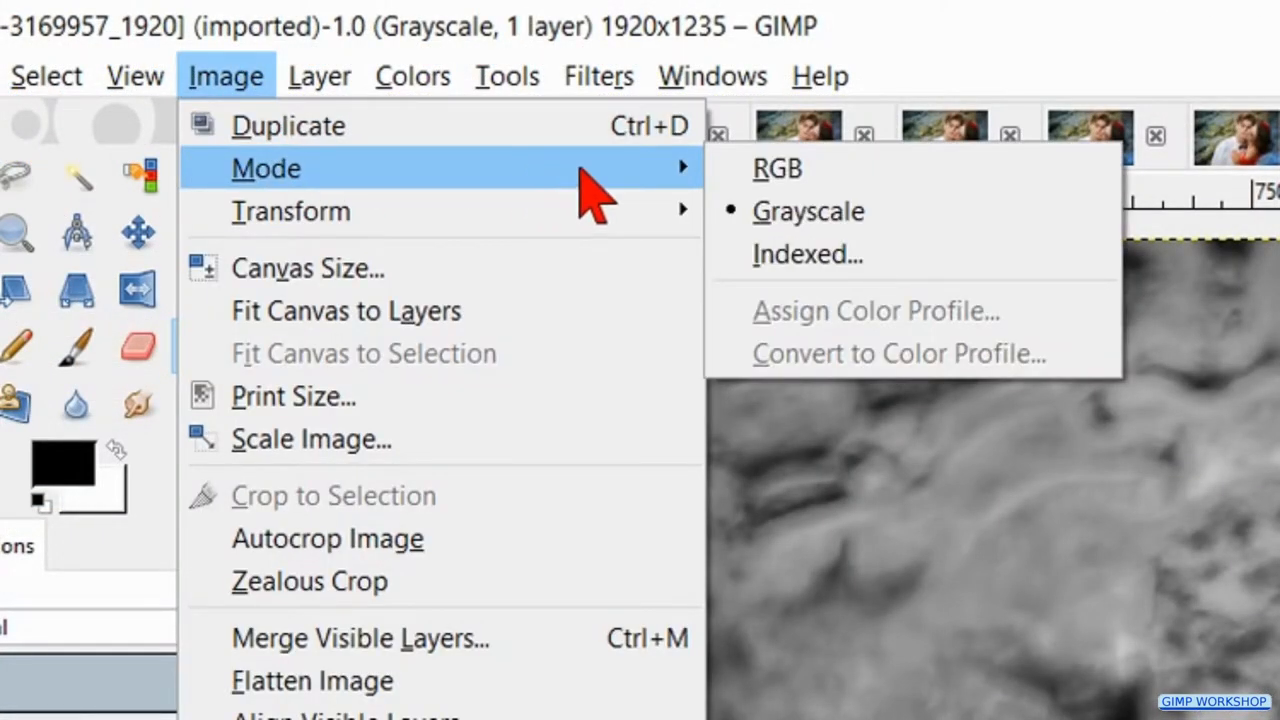
click(776, 168)
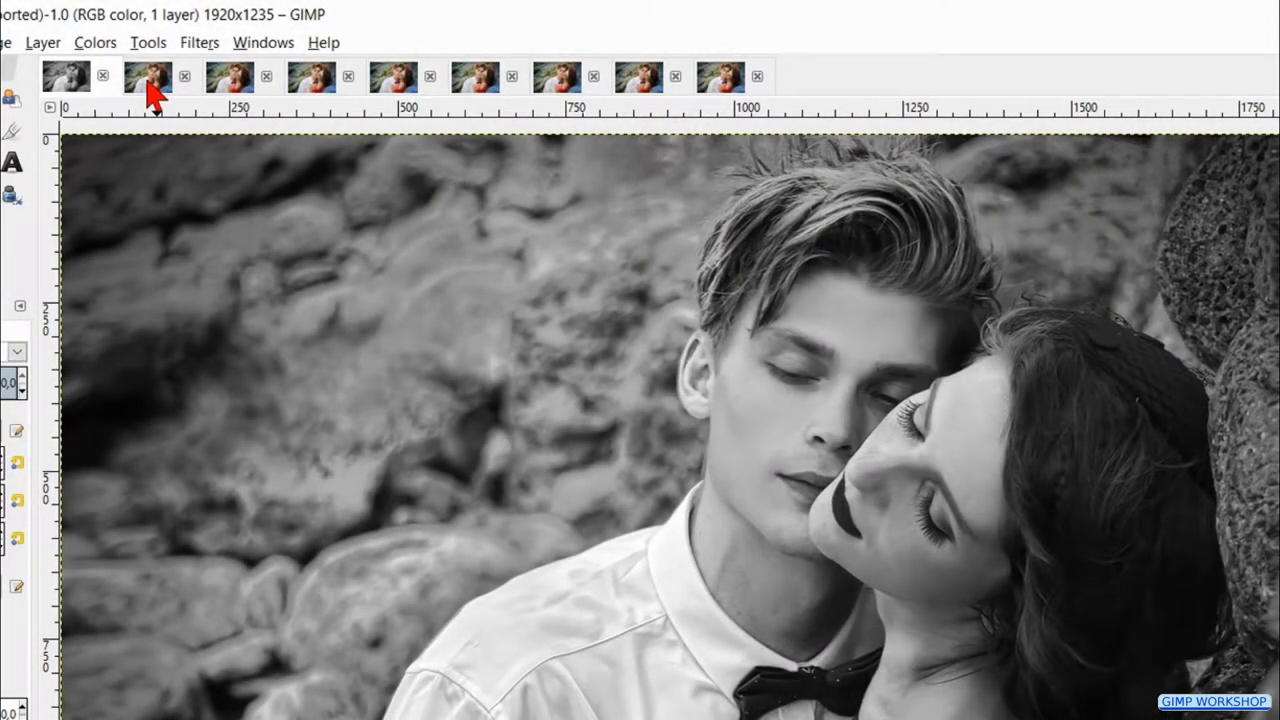
On the second copy, apply Colors > Colorify with the pure white swatch.
click(148, 76)
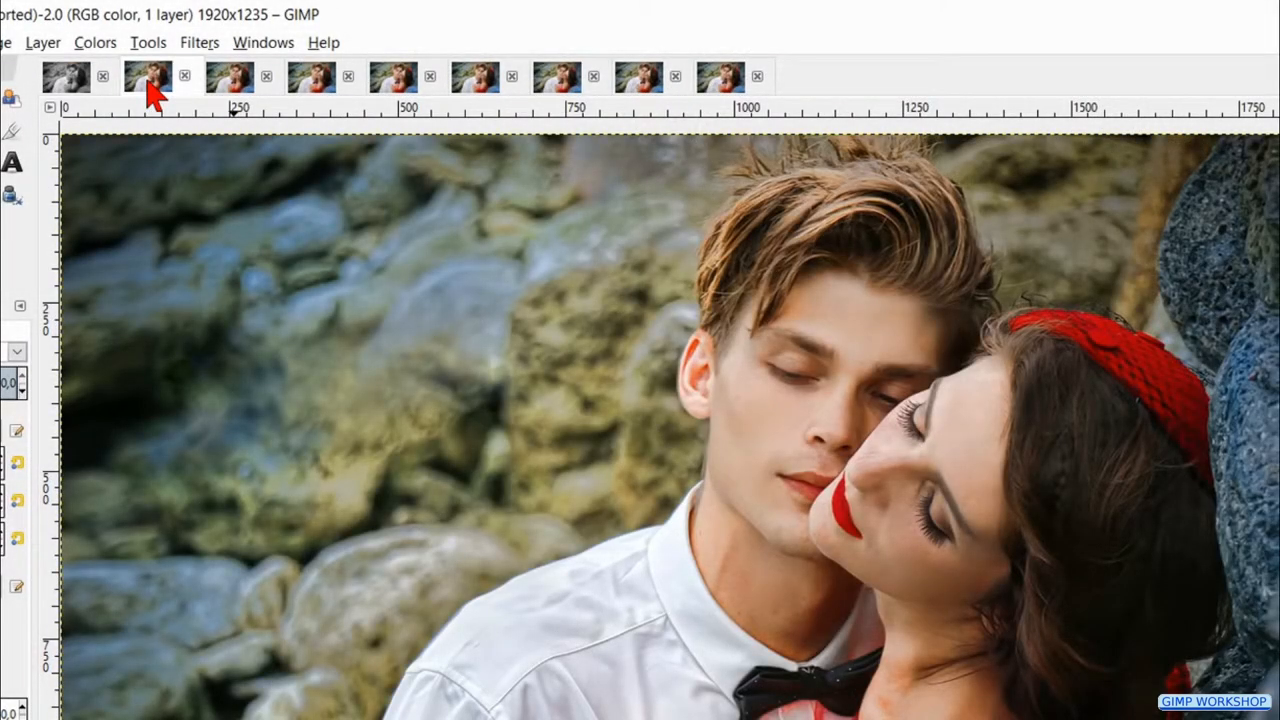
click(394, 54)
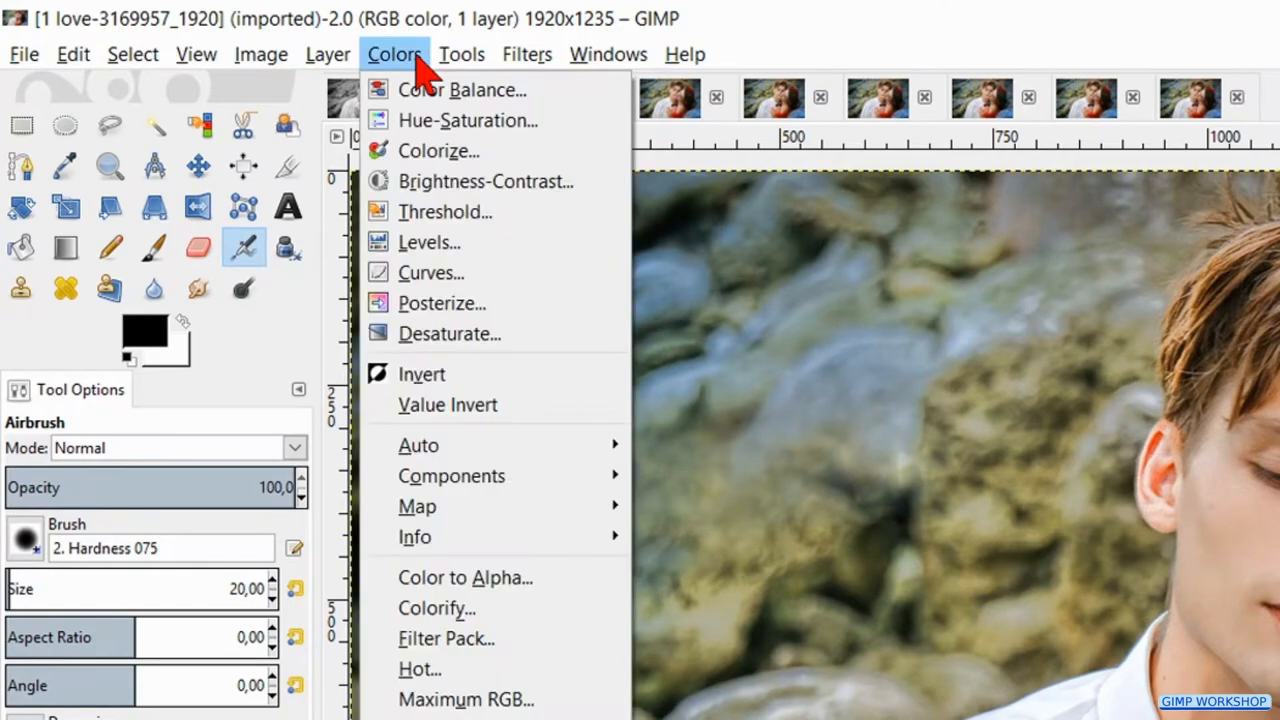
mouse_move(436, 608)
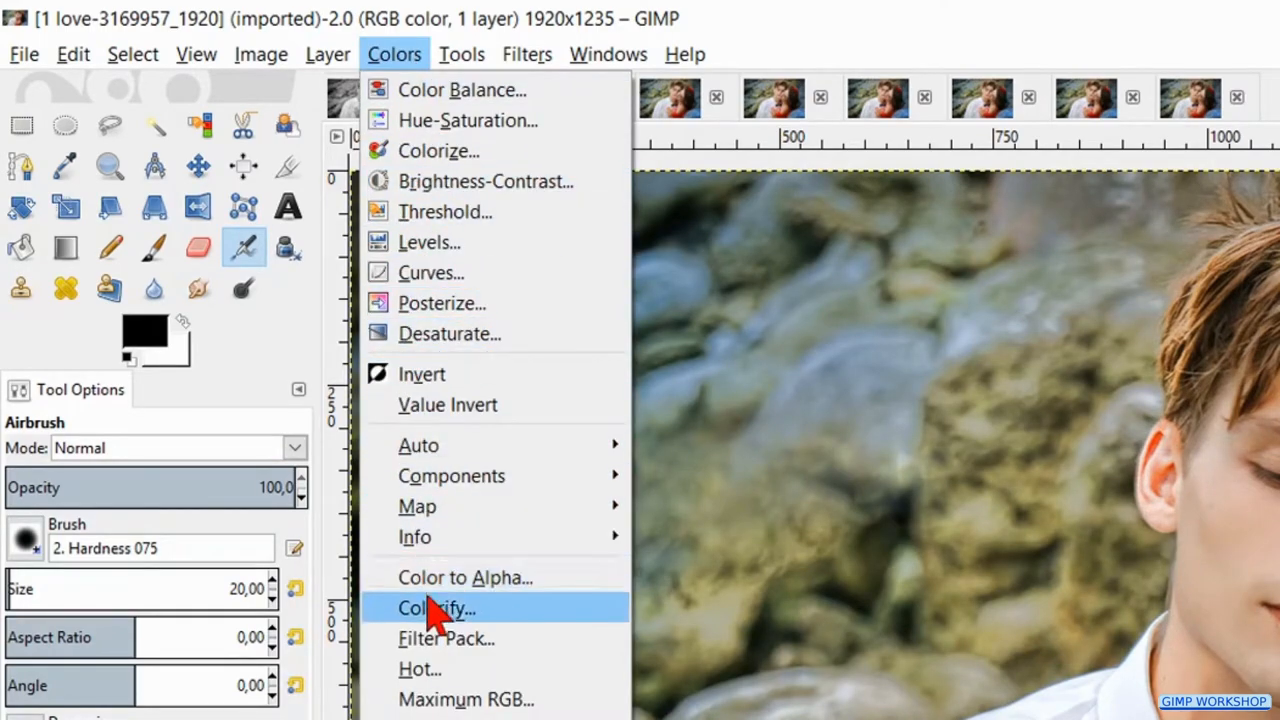
click(436, 608)
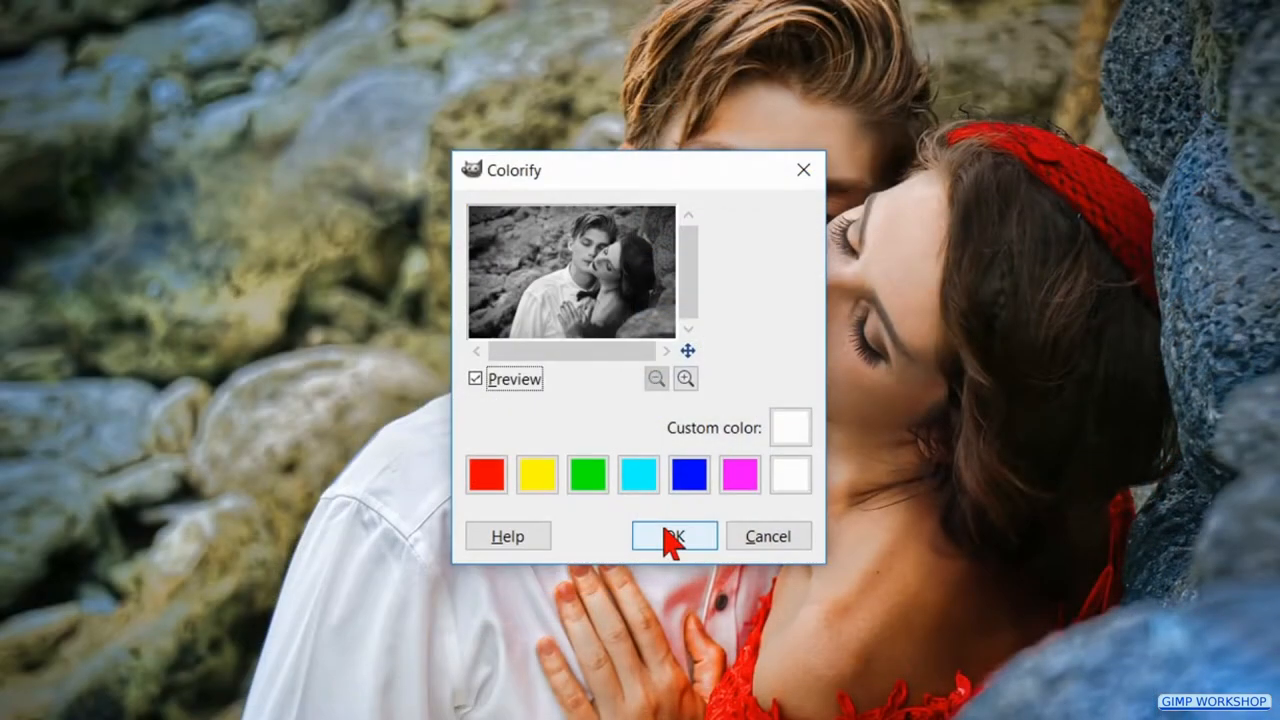
click(672, 536)
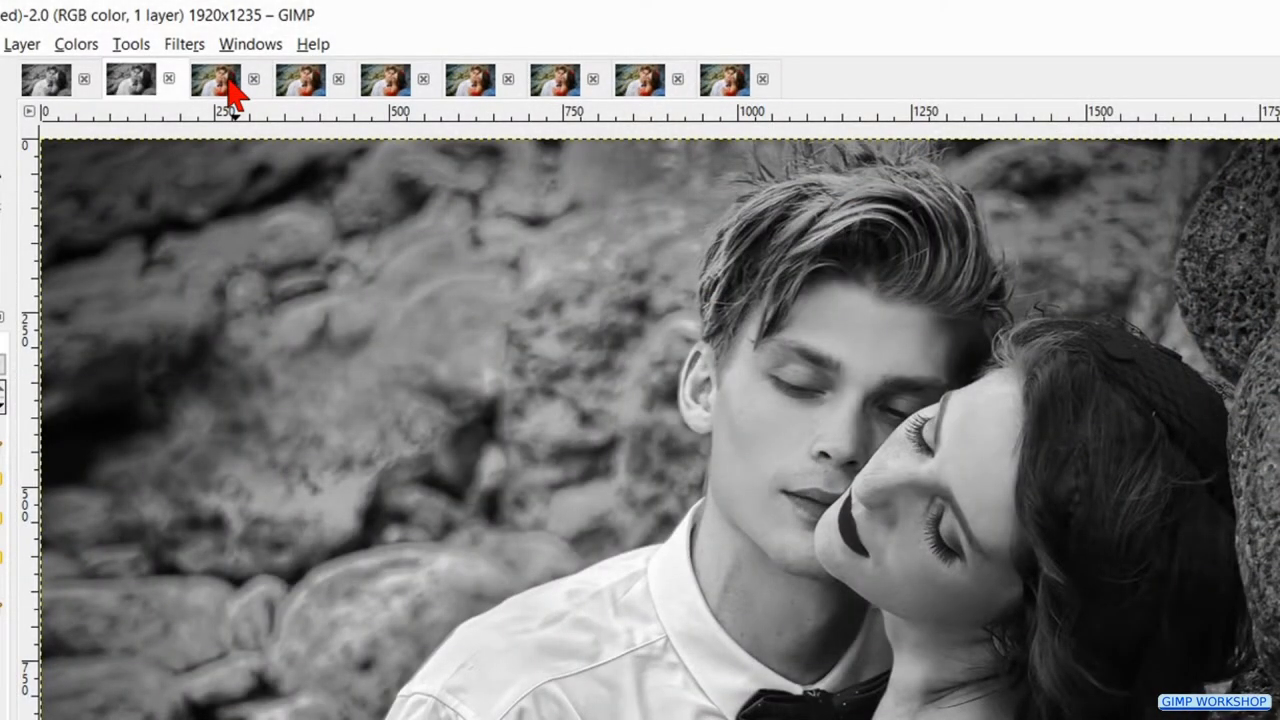
On the third copy, apply Hue-Saturation with Saturation dragged to -100.
click(214, 80)
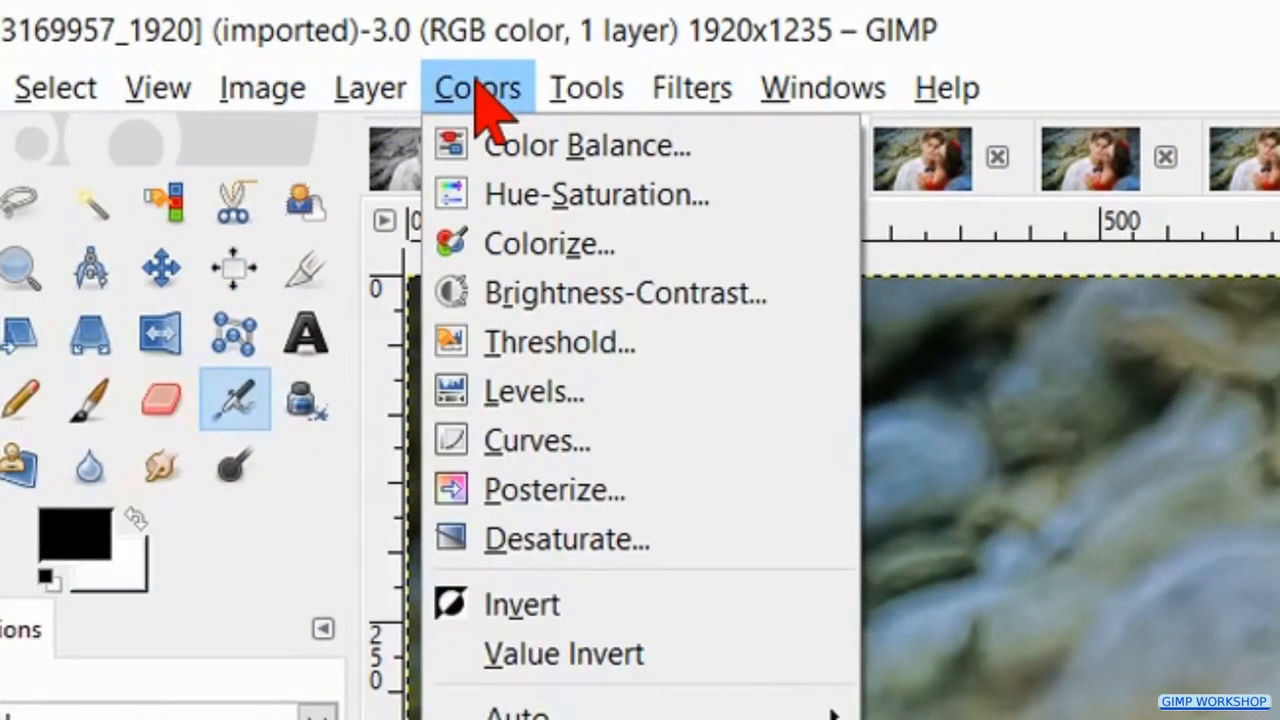
click(596, 194)
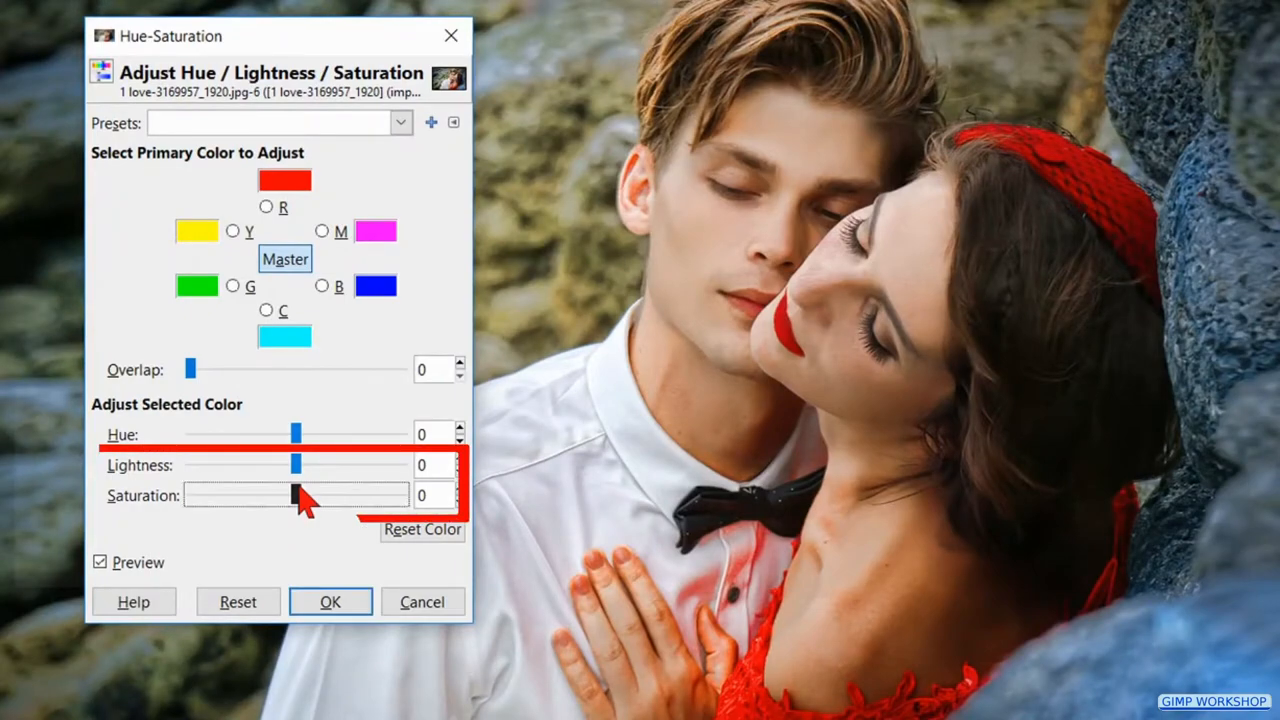
drag(296, 496, 184, 496)
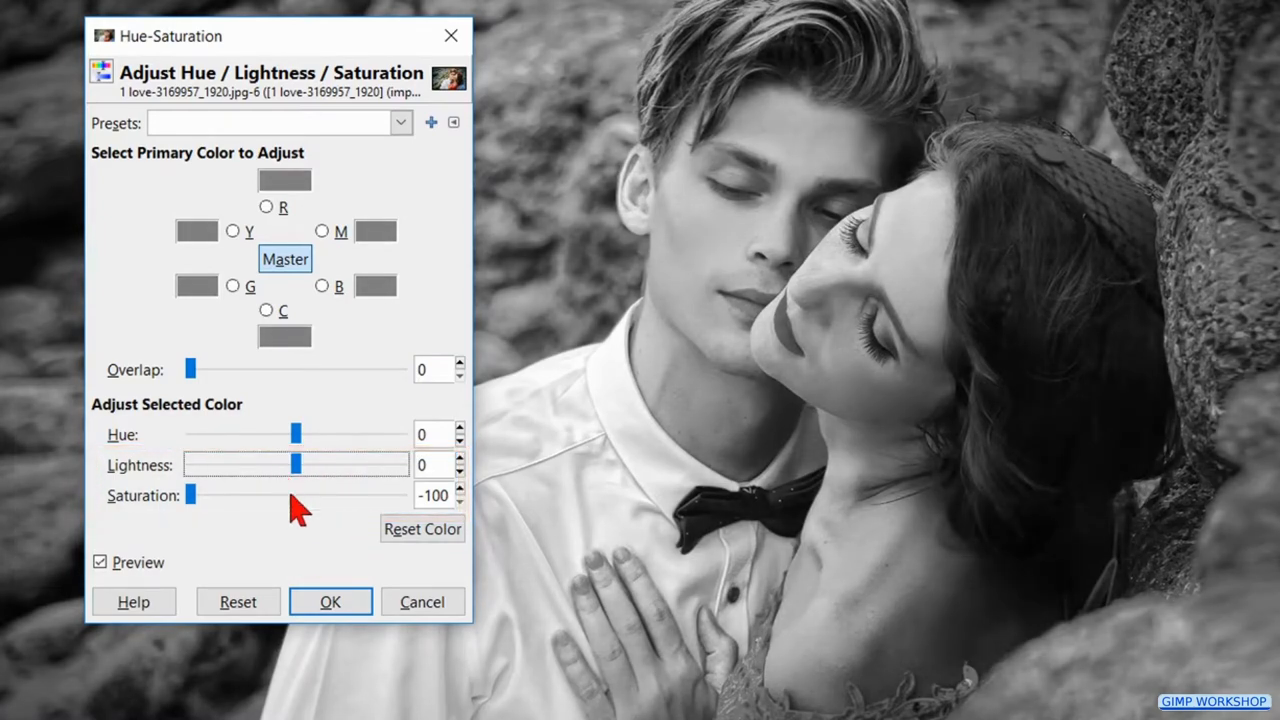
click(330, 600)
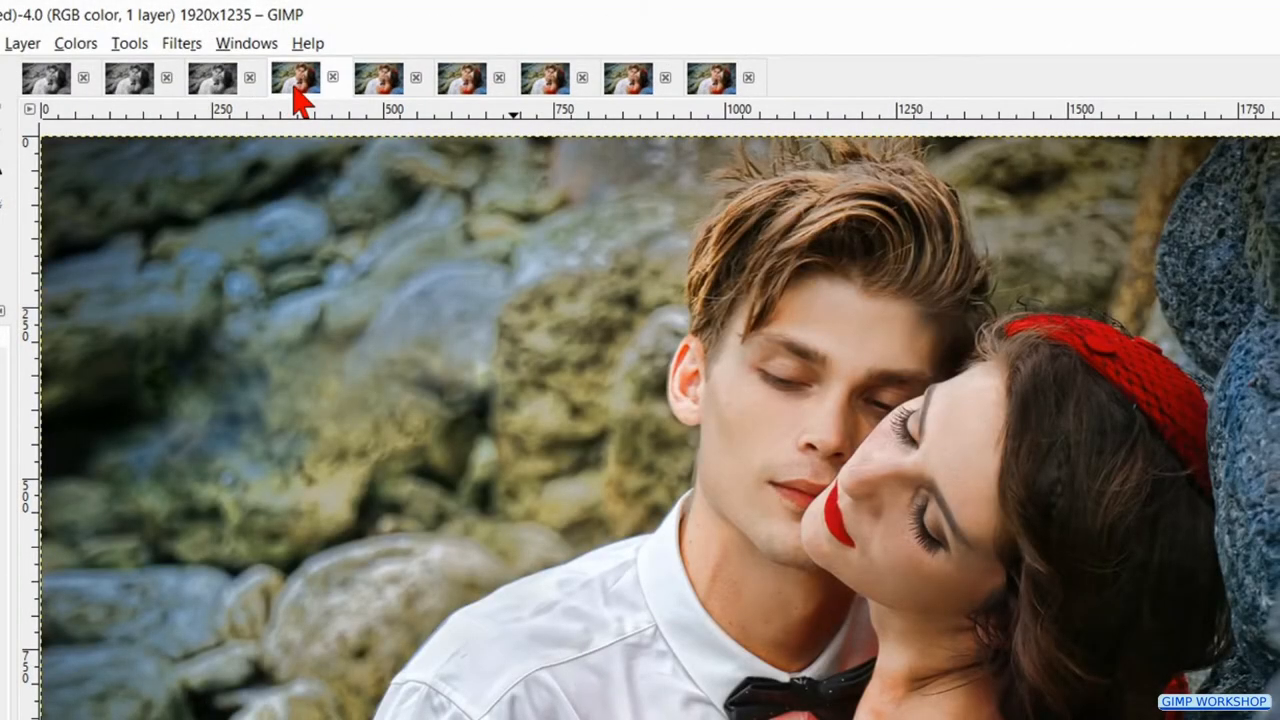
On the fourth copy, apply Colorize with Saturation 0 and Lightness left at 0.
click(484, 84)
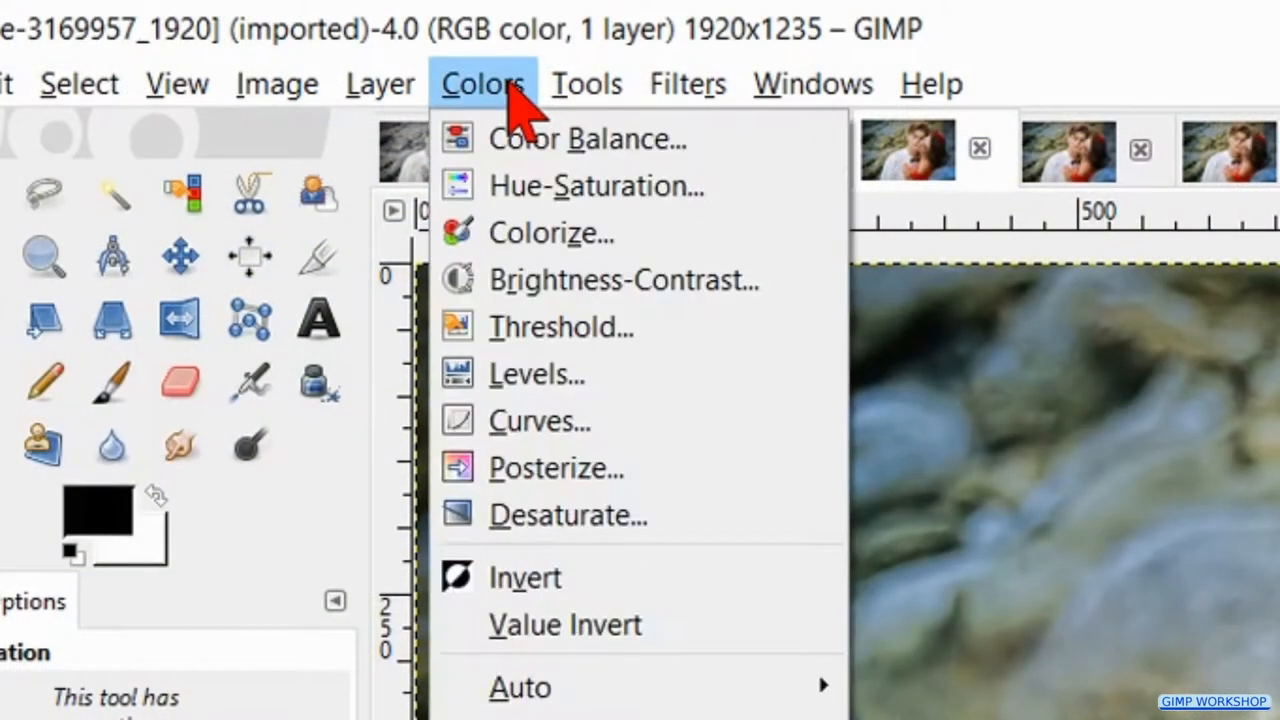
mouse_move(552, 232)
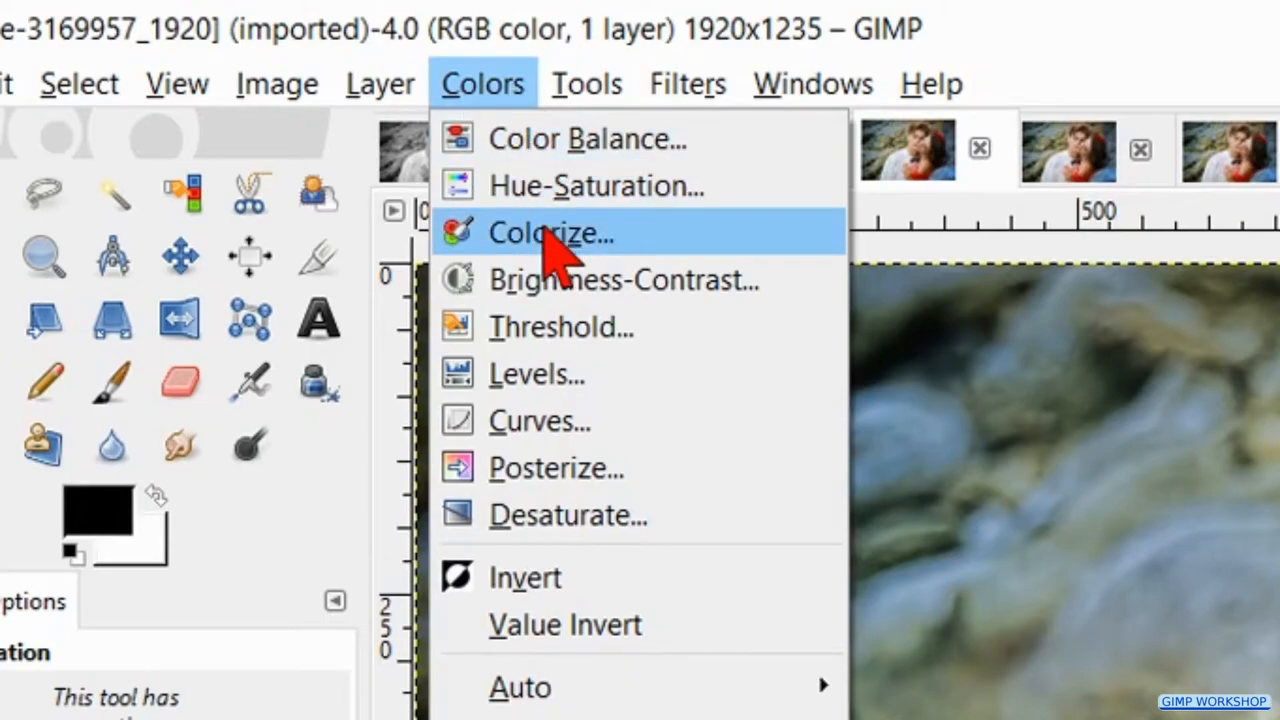
click(552, 232)
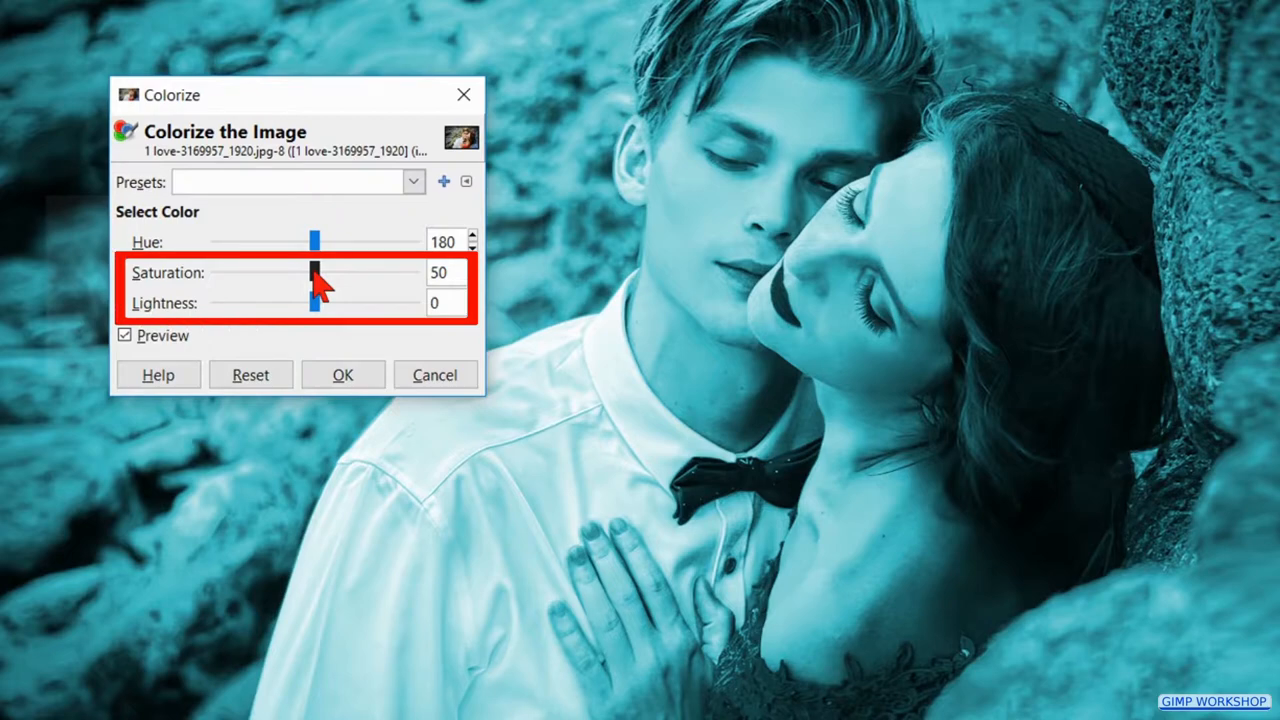
drag(316, 272, 210, 272)
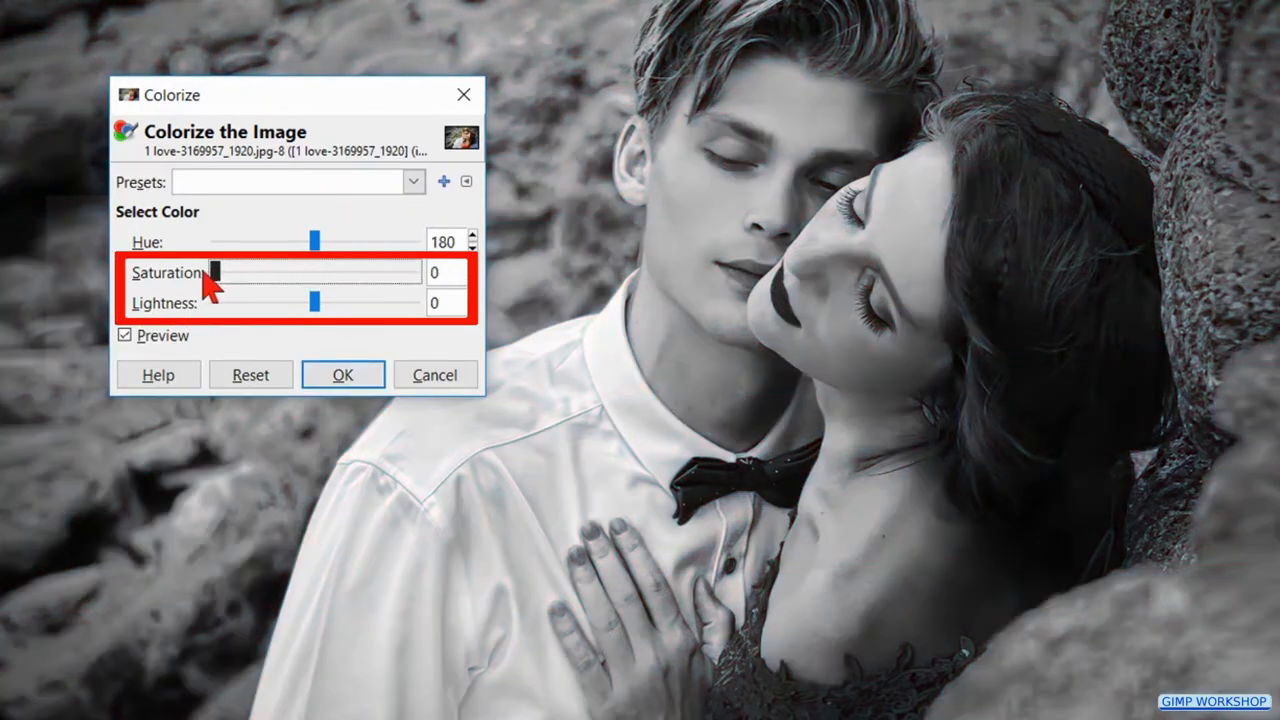
drag(316, 302, 304, 302)
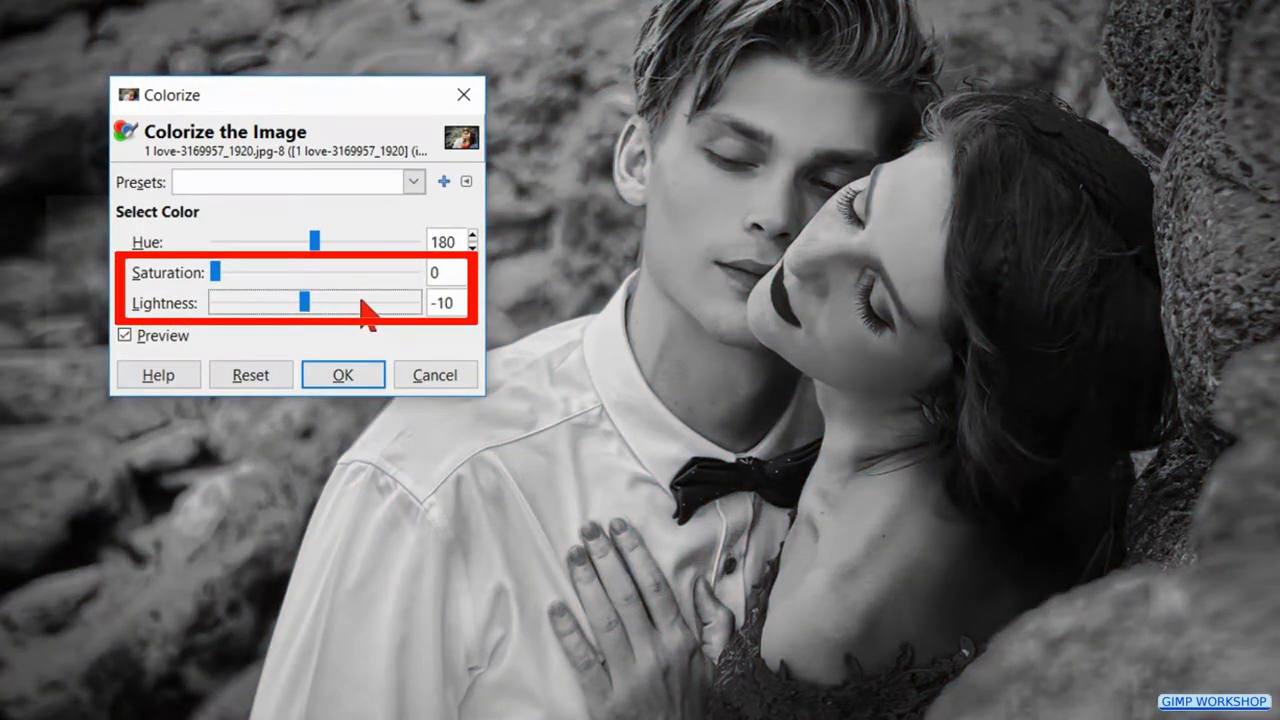
drag(304, 302, 316, 302)
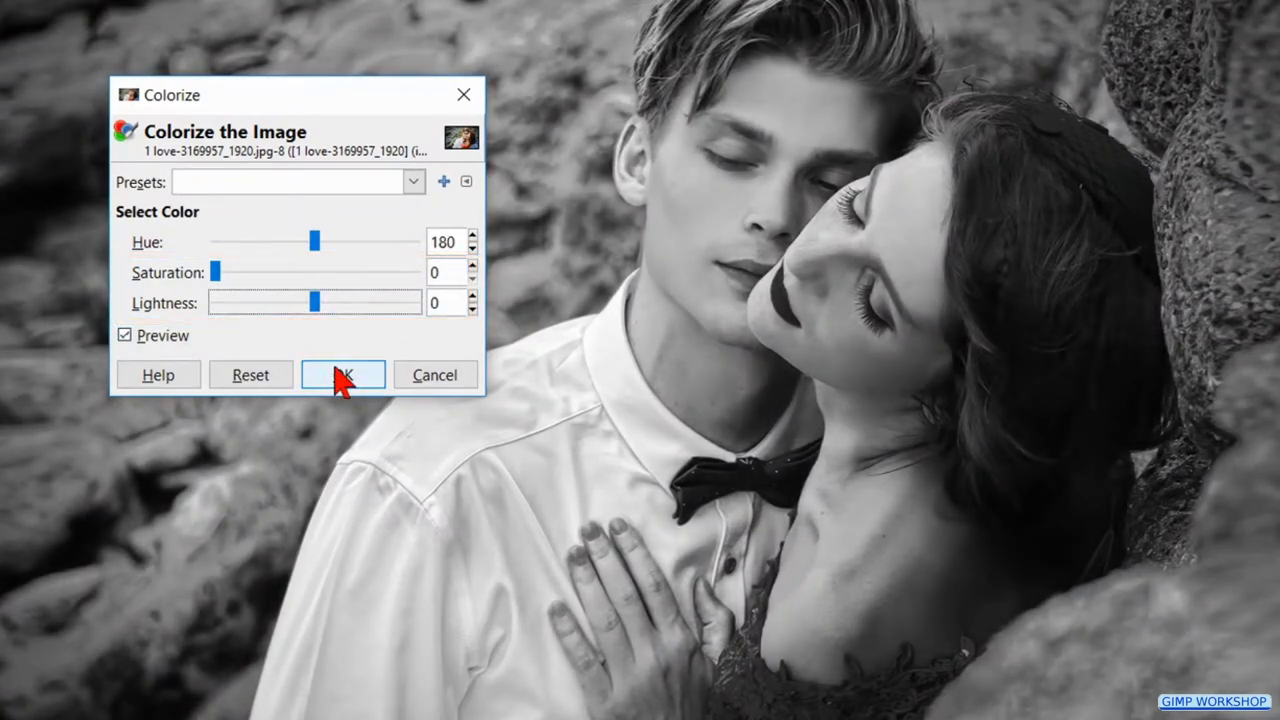
click(344, 374)
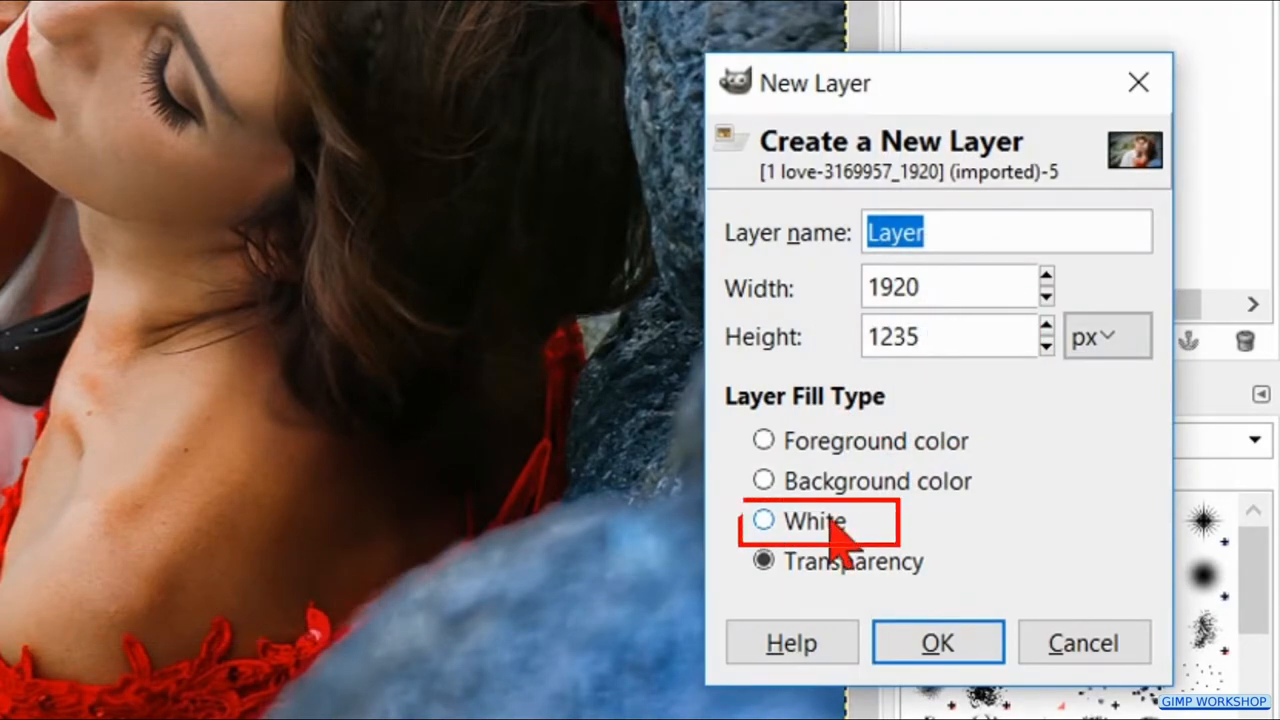
Create a white-filled layer on the fifth copy and blend it in Saturation mode.
click(764, 520)
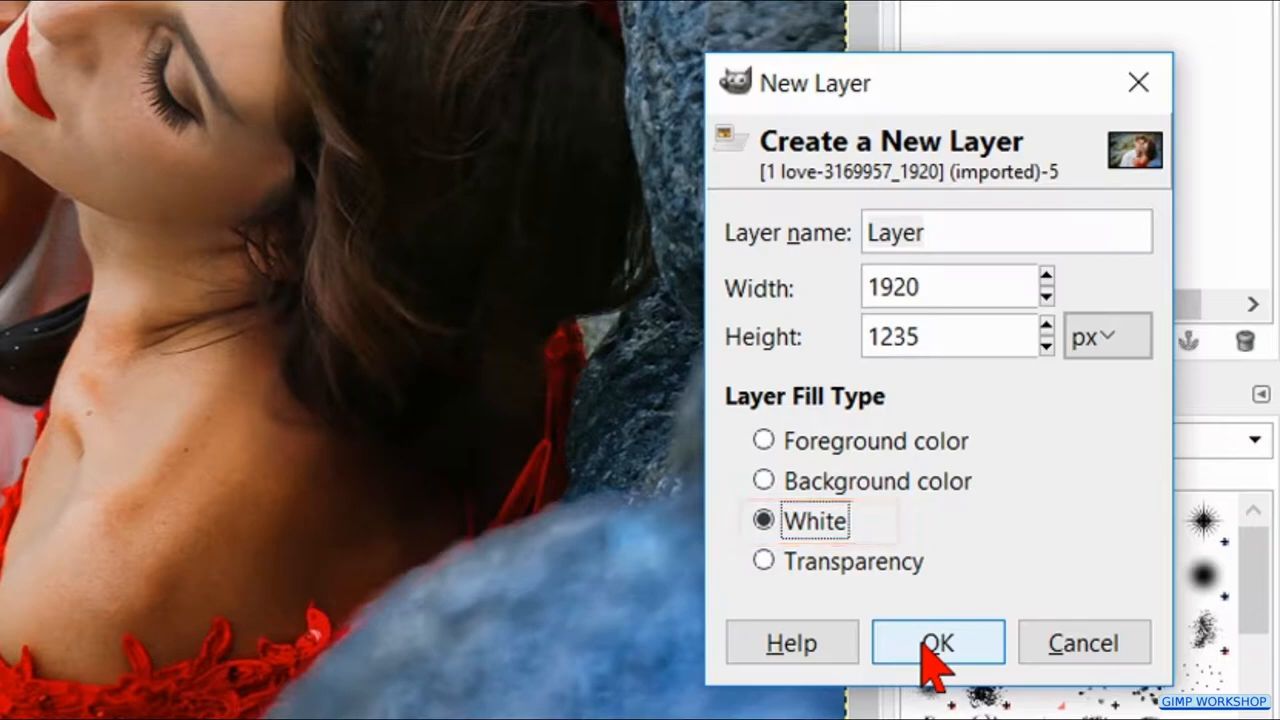
click(936, 642)
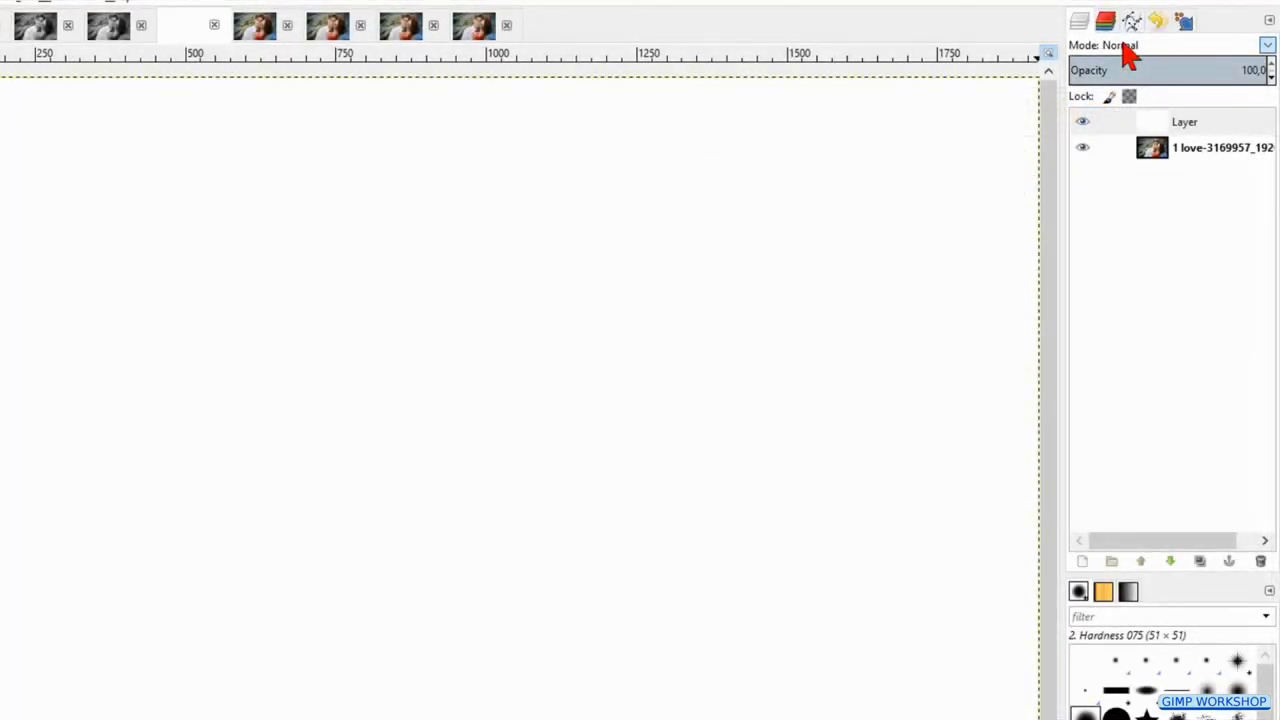
click(1268, 44)
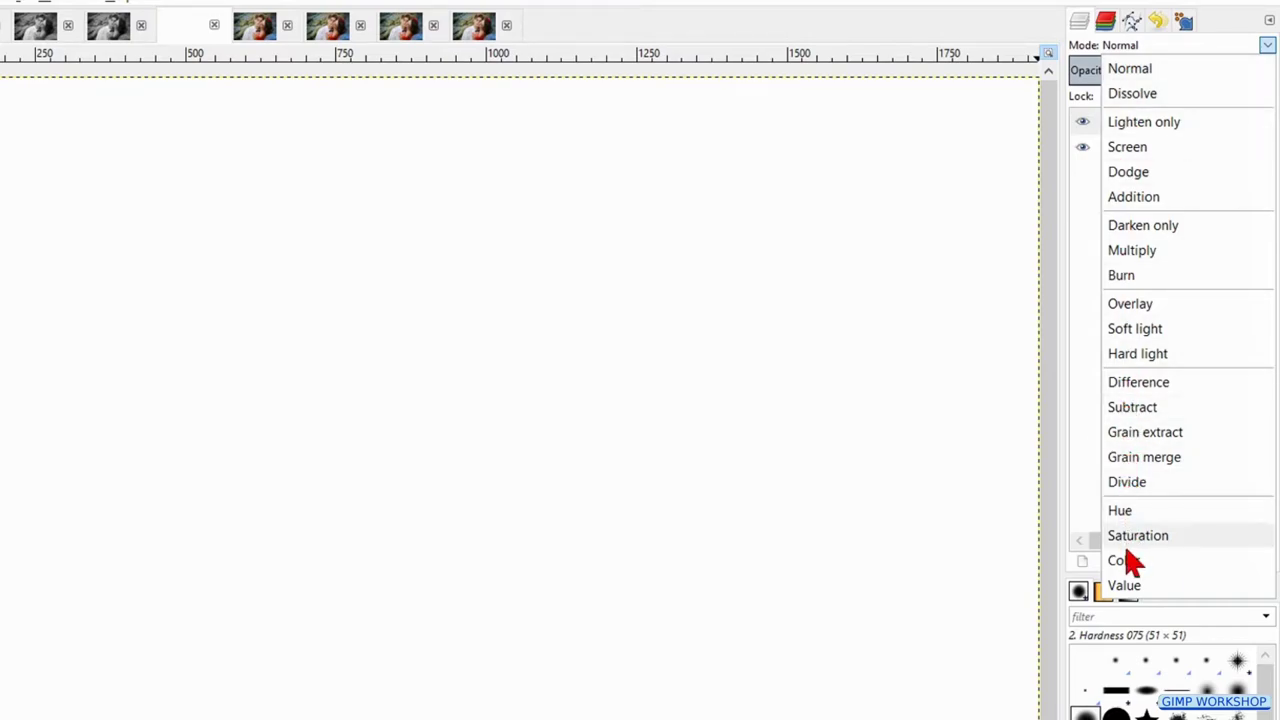
click(1122, 560)
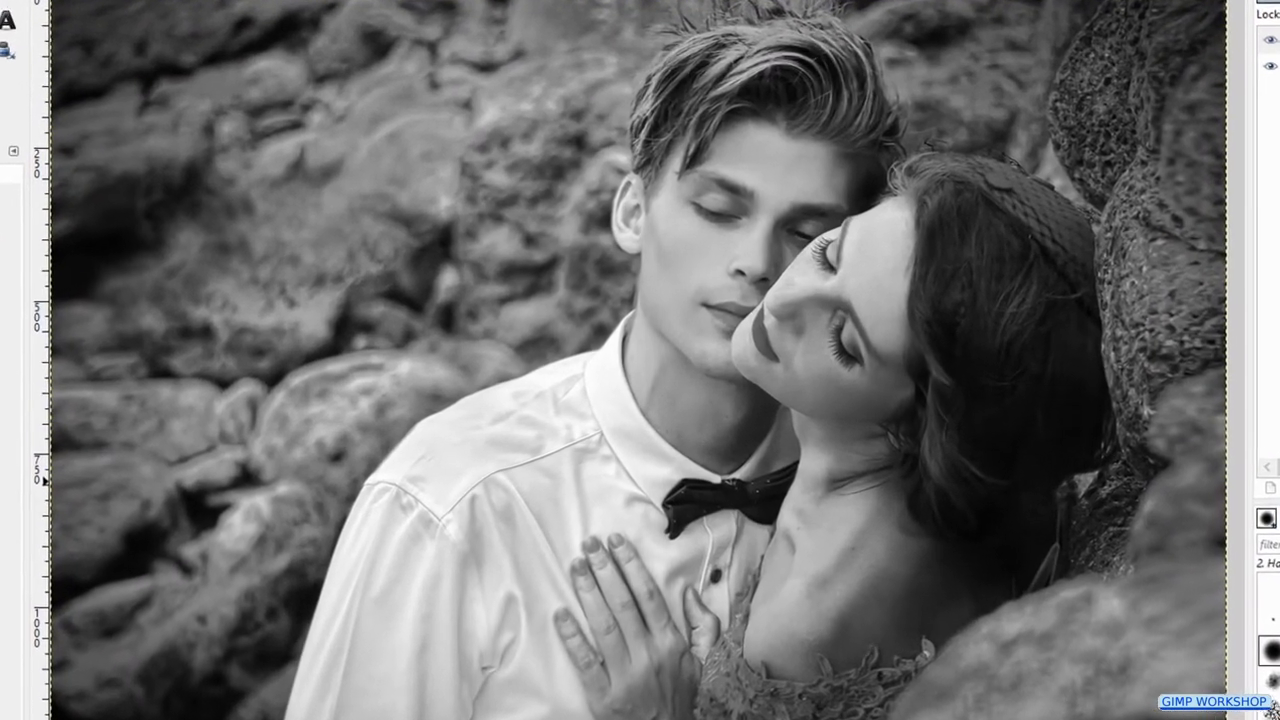
click(464, 78)
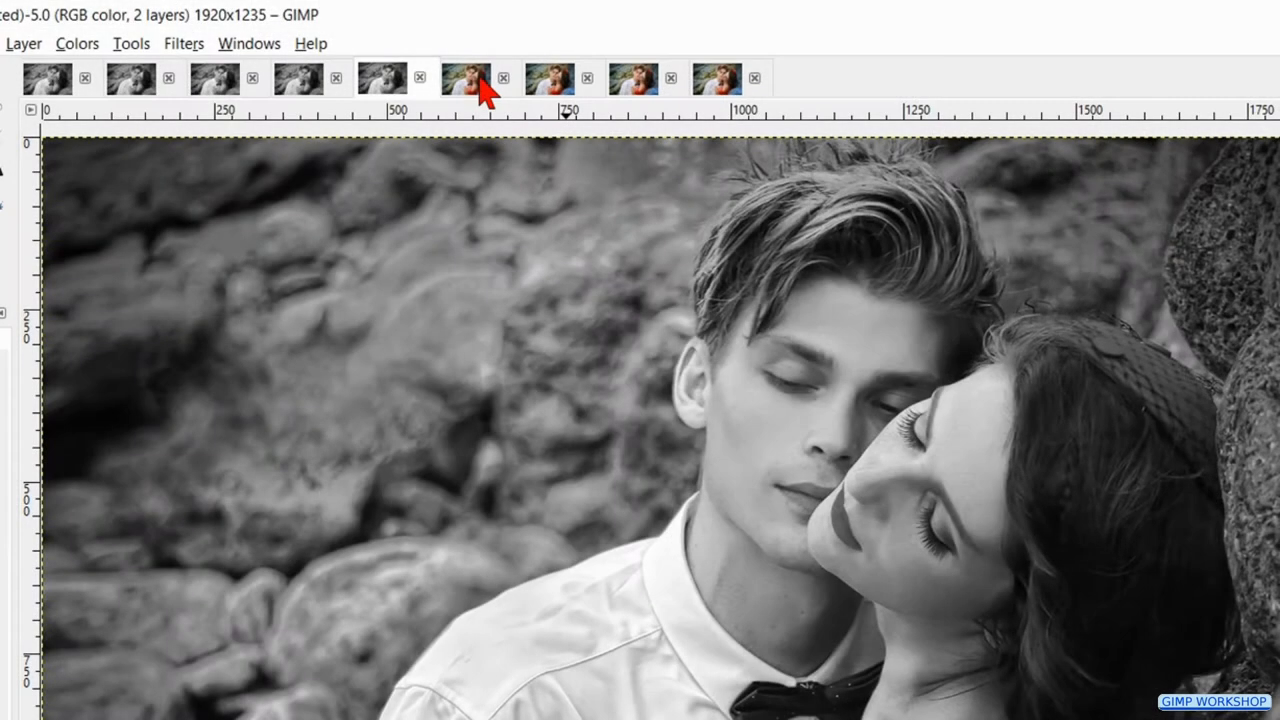
On the sixth copy, apply Desaturate with gray shades based on Lightness.
click(464, 78)
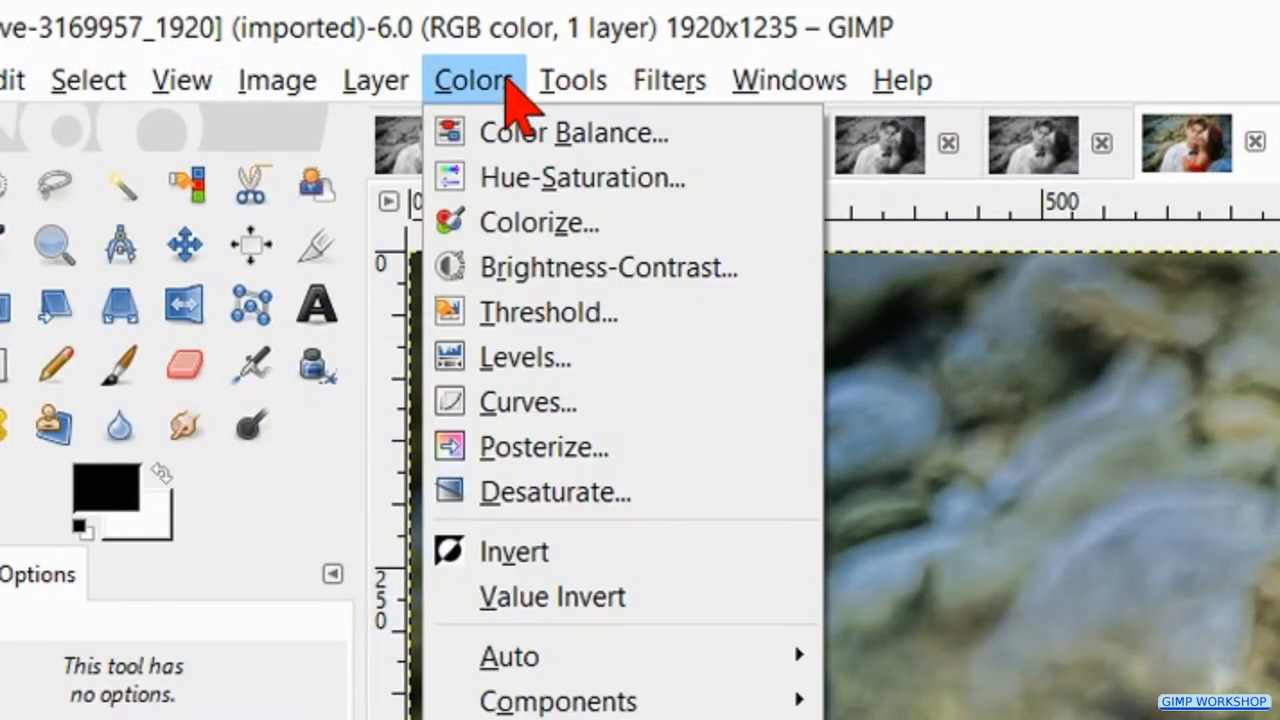
mouse_move(556, 492)
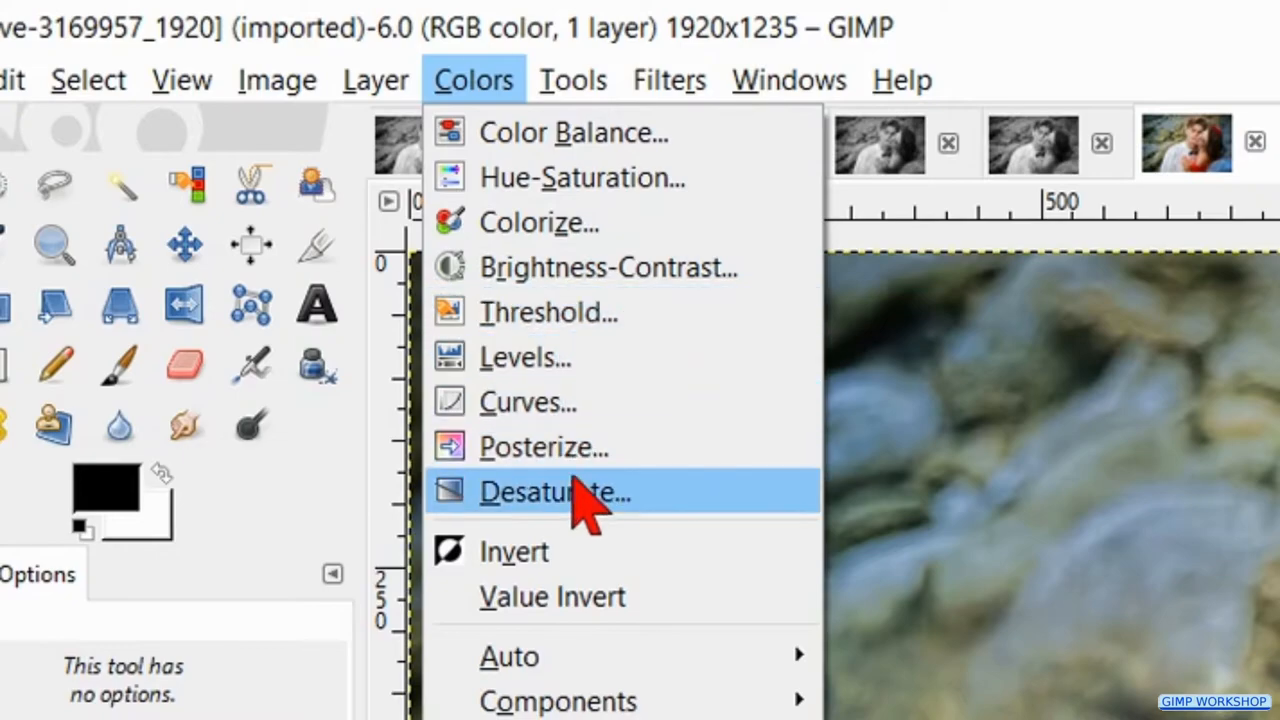
click(556, 492)
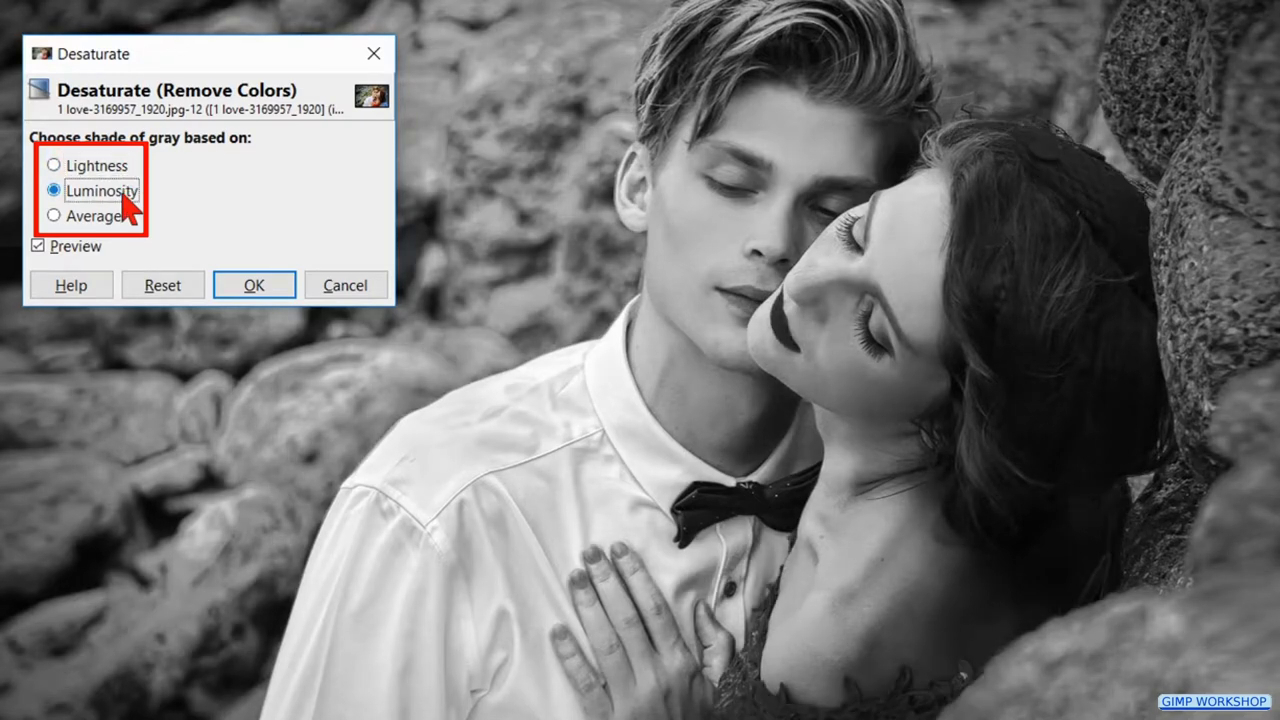
mouse_move(96, 224)
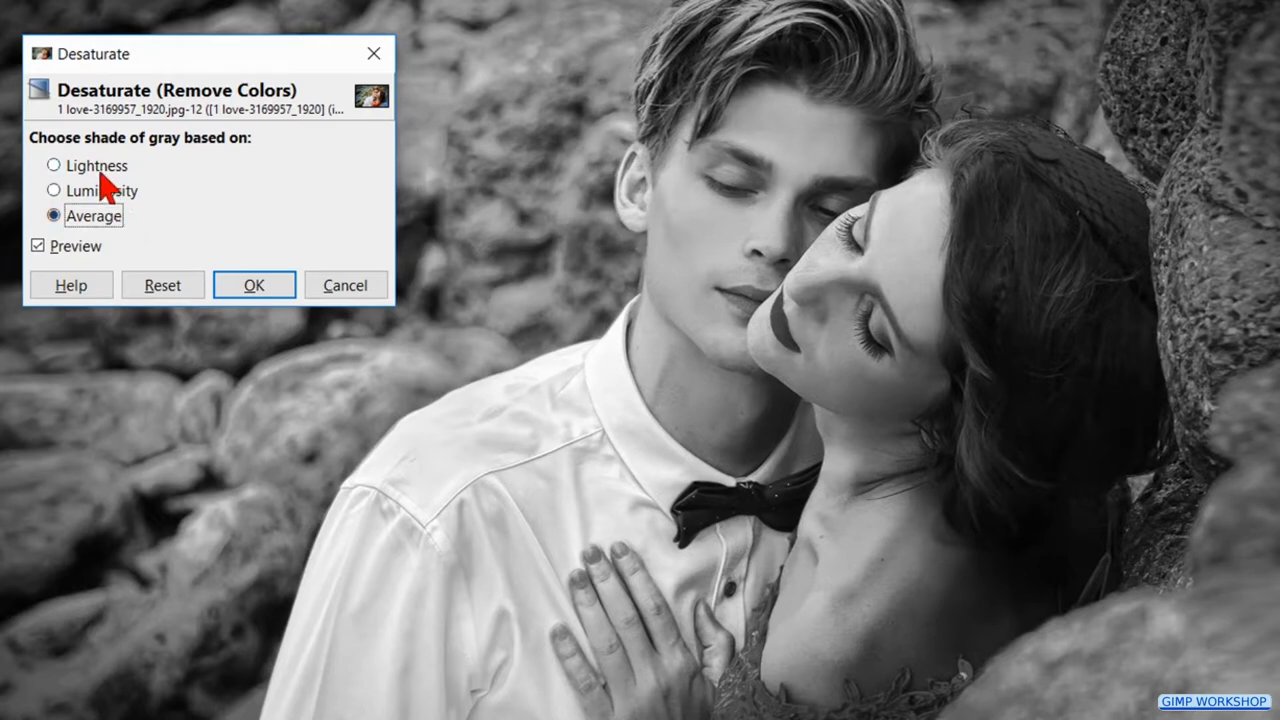
click(54, 164)
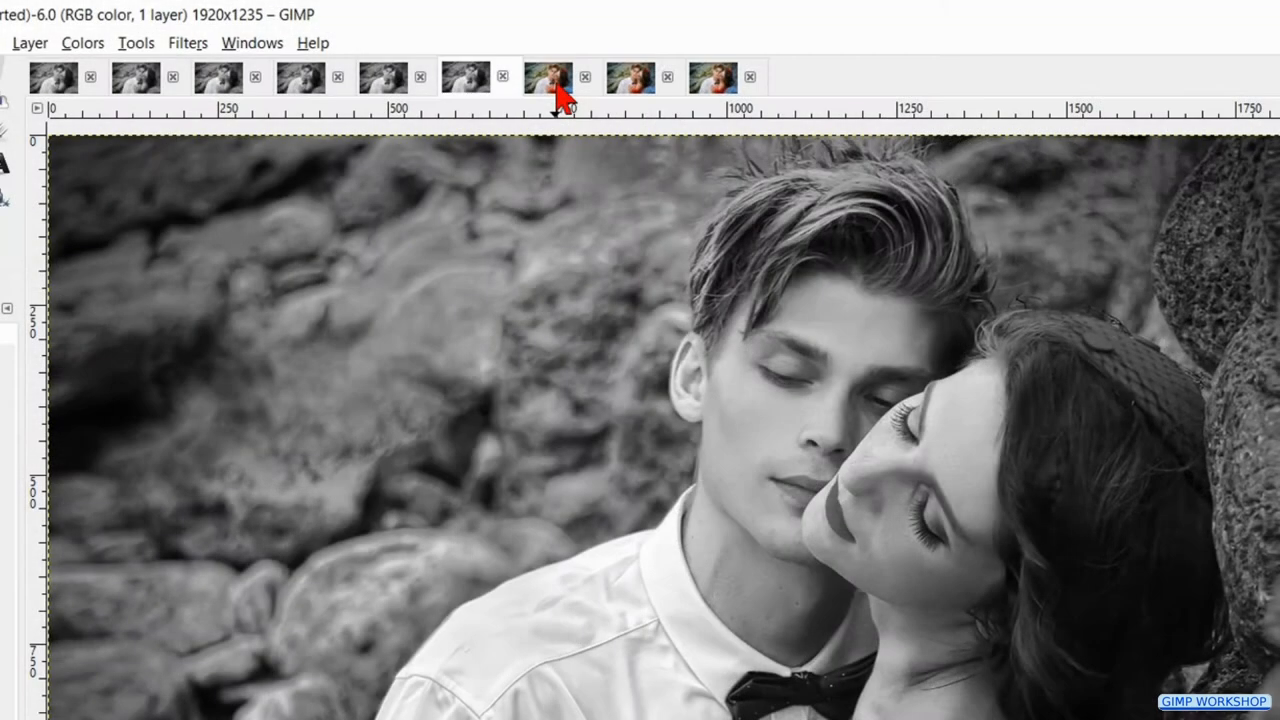
Switch to the seventh copy and bring up the Channel Mixer settings.
click(548, 76)
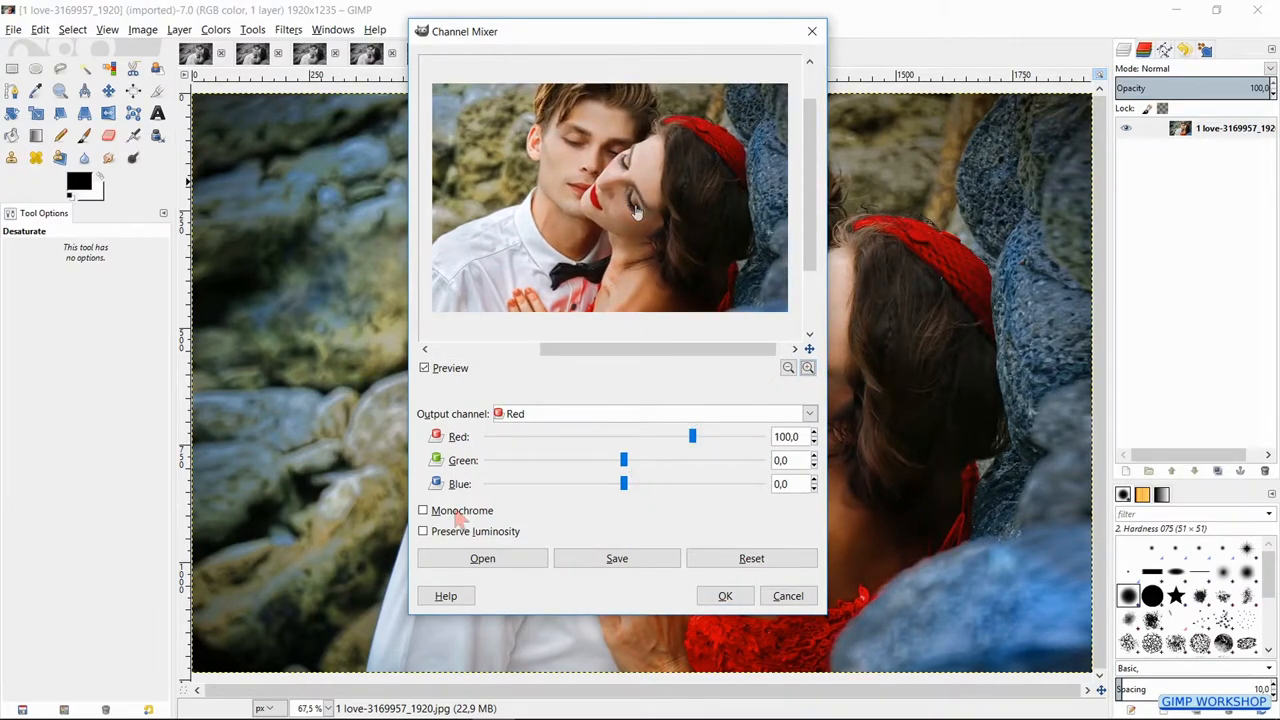
click(424, 510)
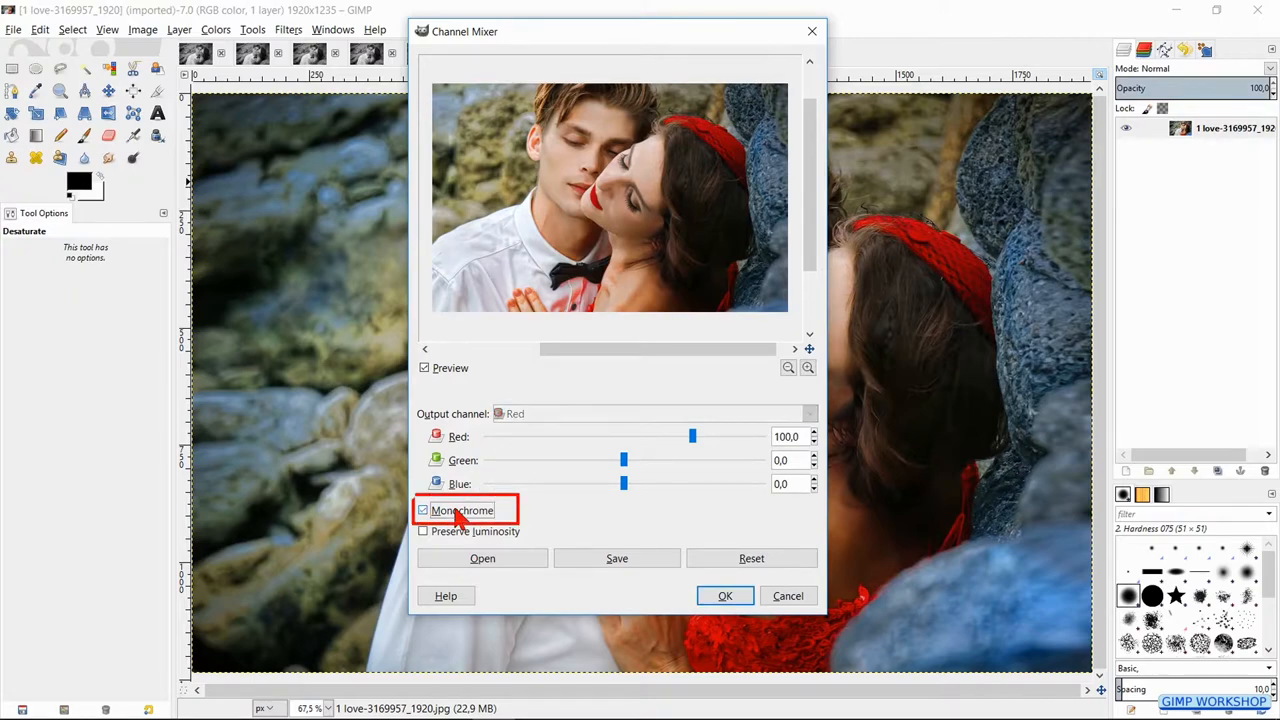
Tick Monochrome and Preserve luminosity, then mix Red to about 60 and Green to about 30.
click(424, 510)
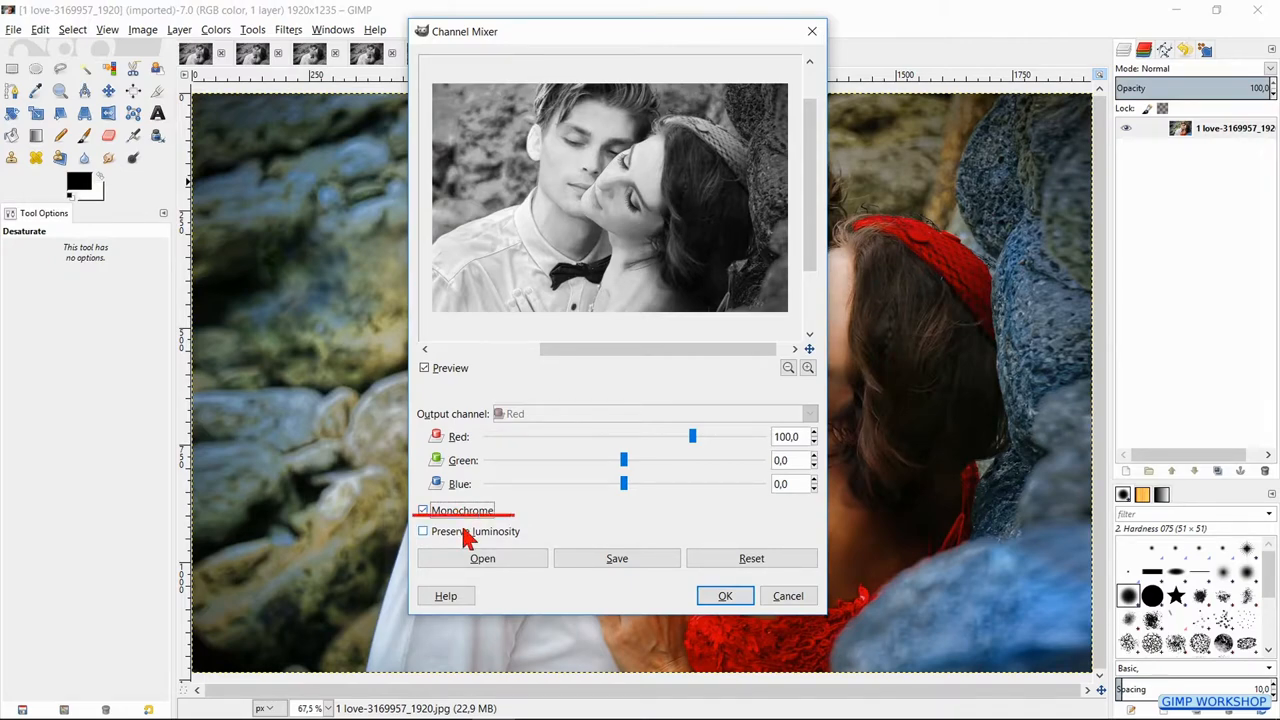
click(424, 532)
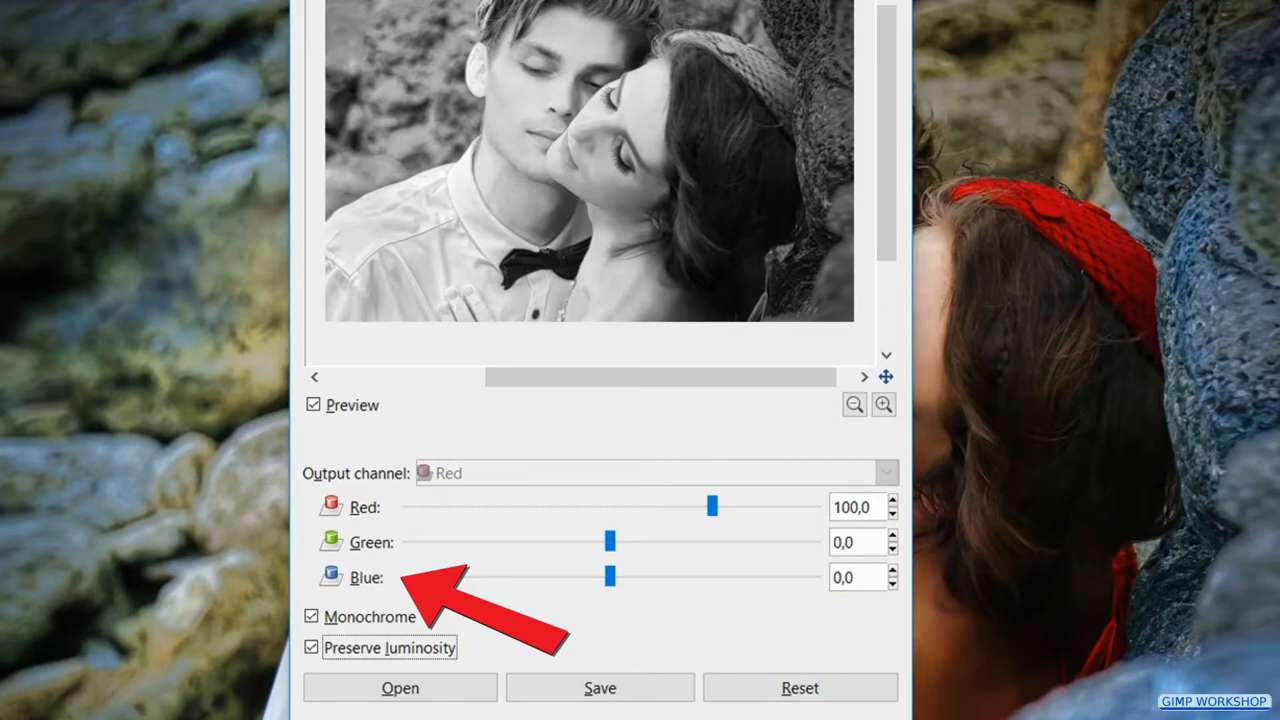
mouse_move(530, 524)
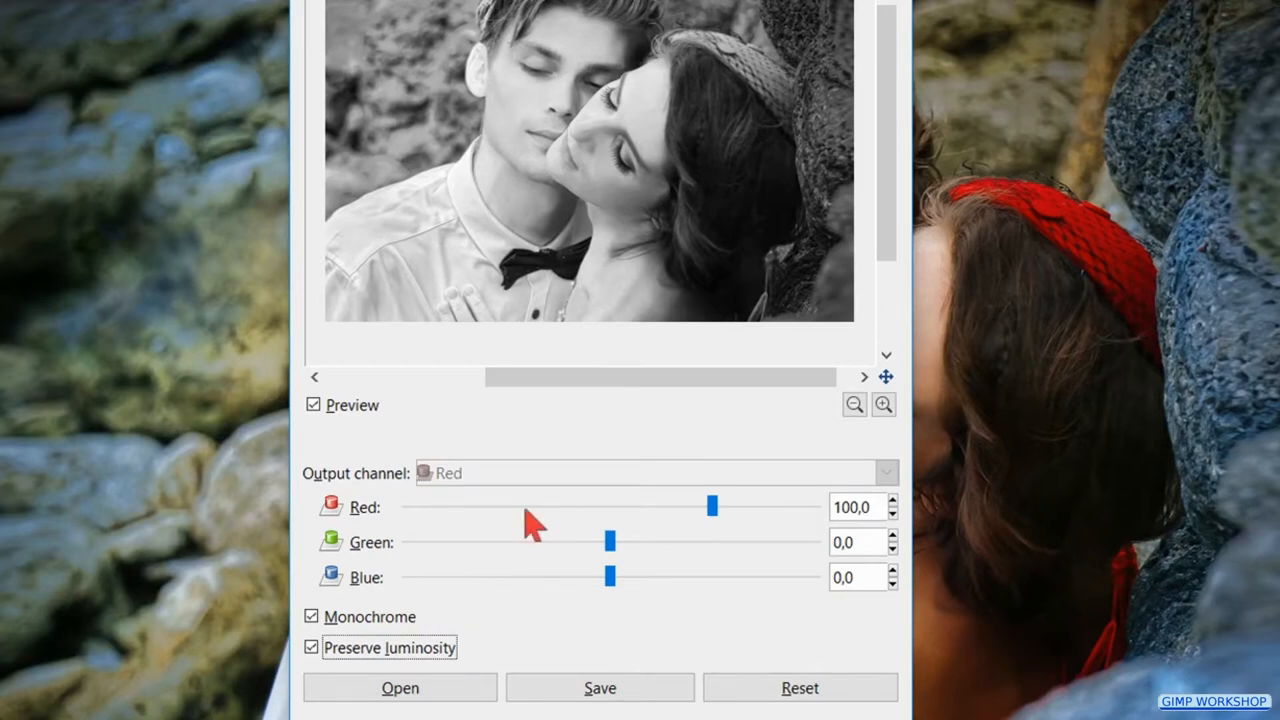
drag(712, 506, 680, 506)
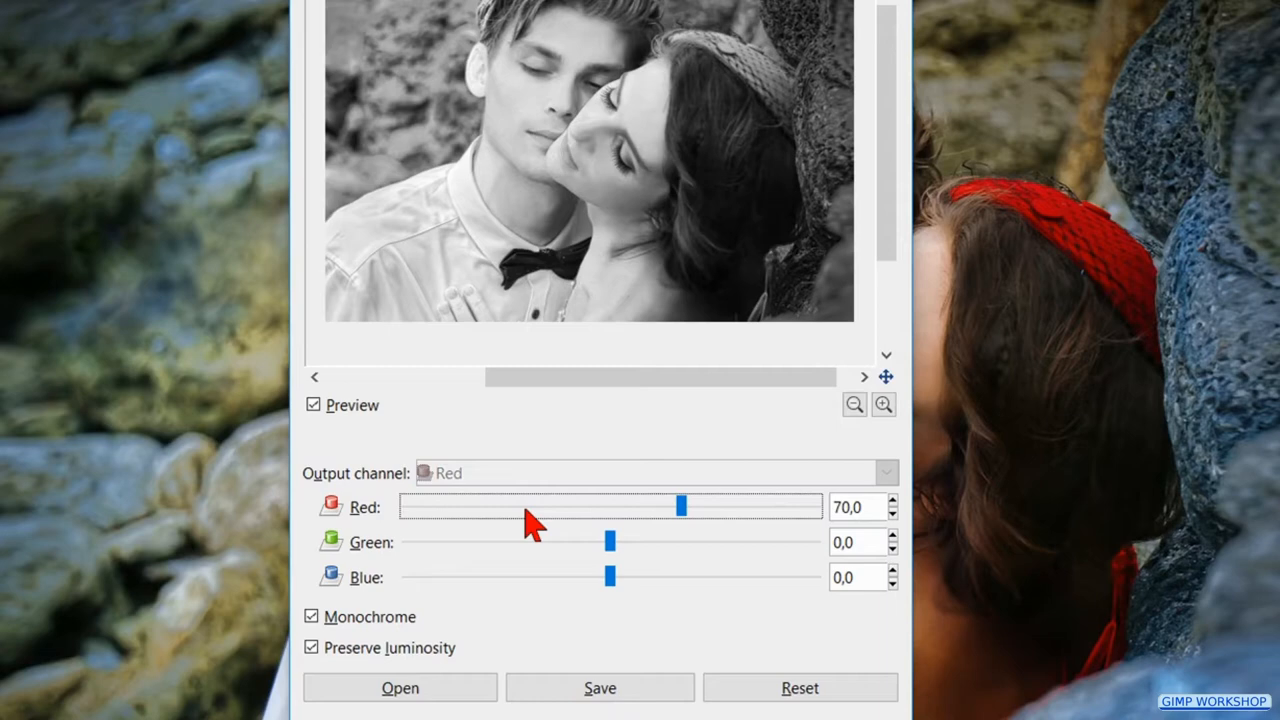
drag(682, 504, 670, 504)
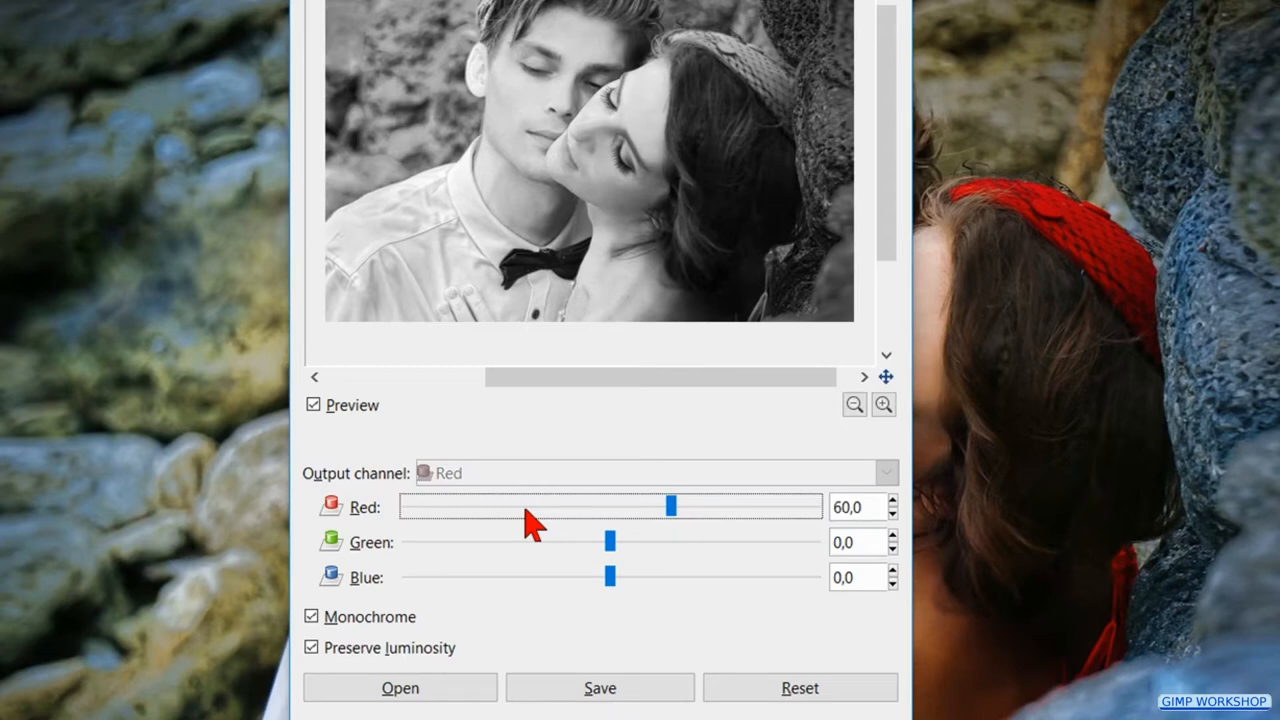
drag(610, 542, 620, 542)
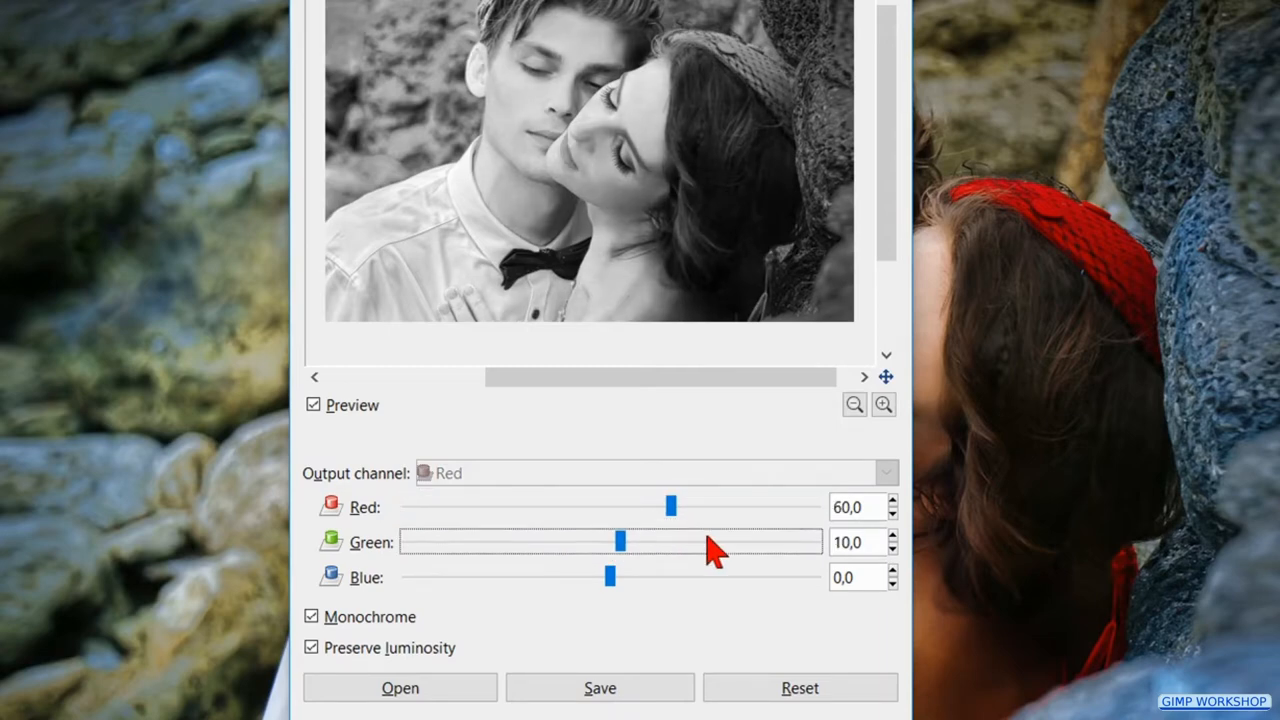
drag(620, 540, 640, 540)
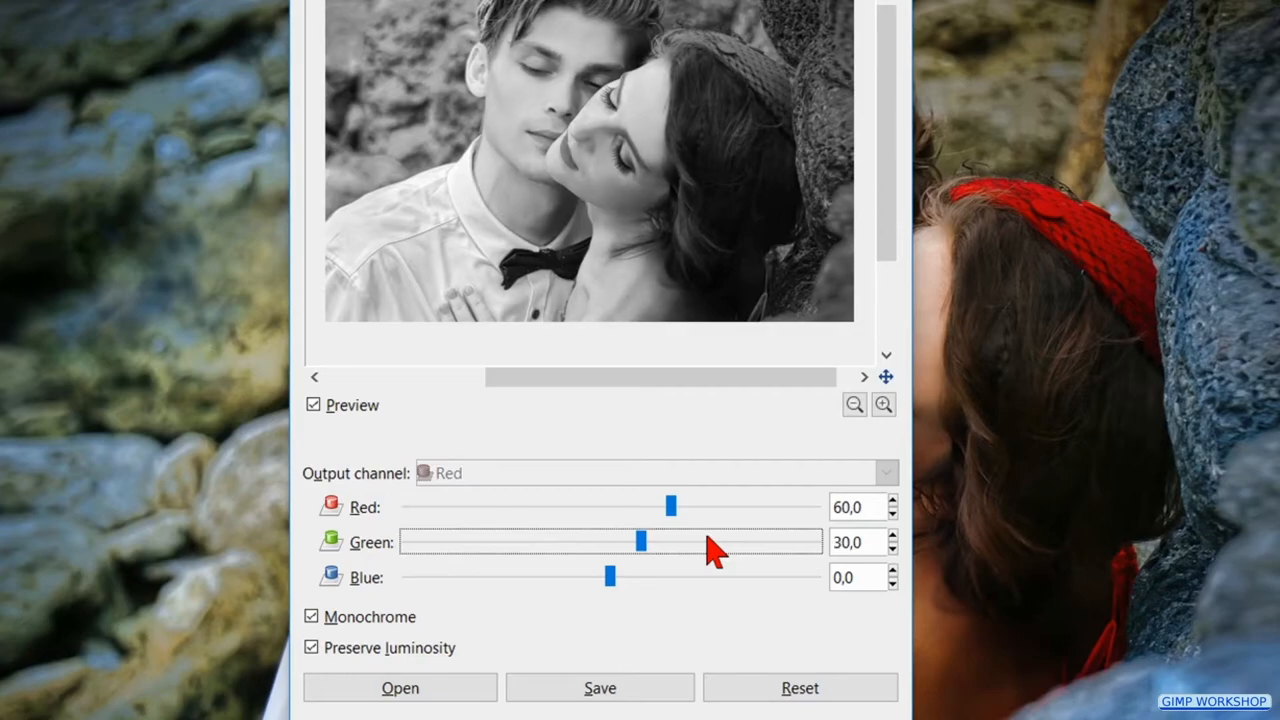
drag(610, 576, 620, 576)
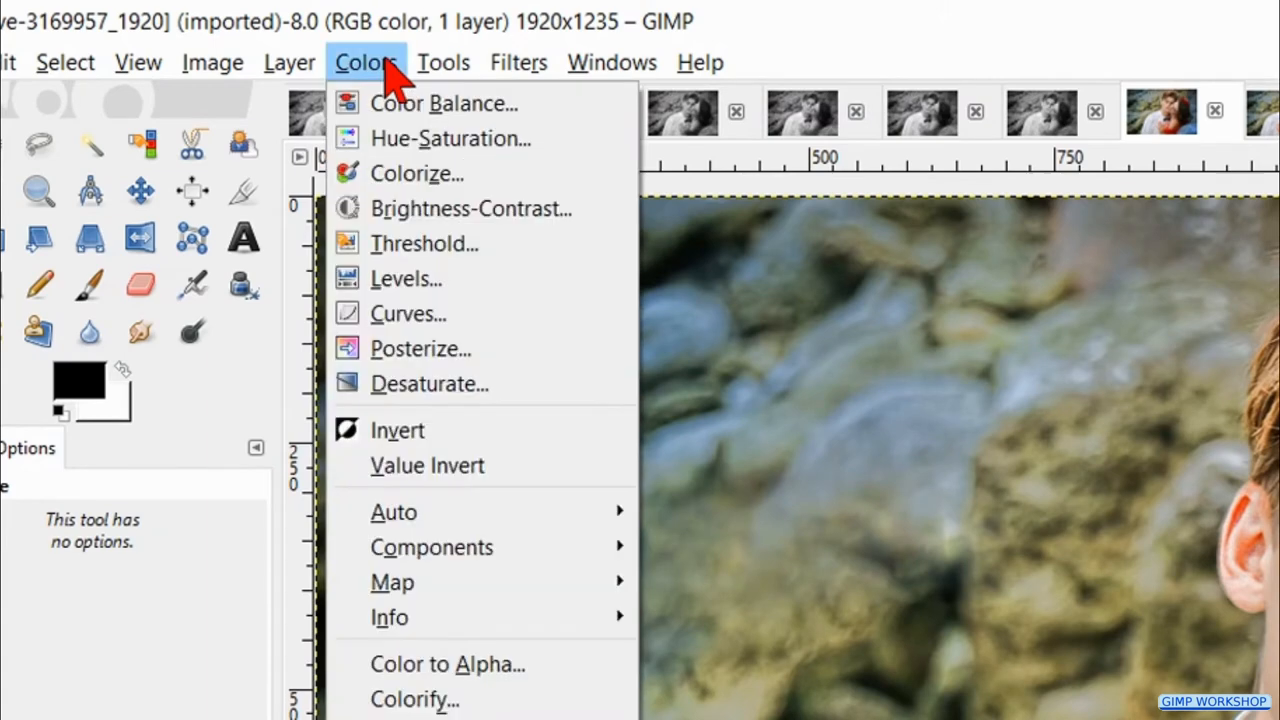
mouse_move(394, 512)
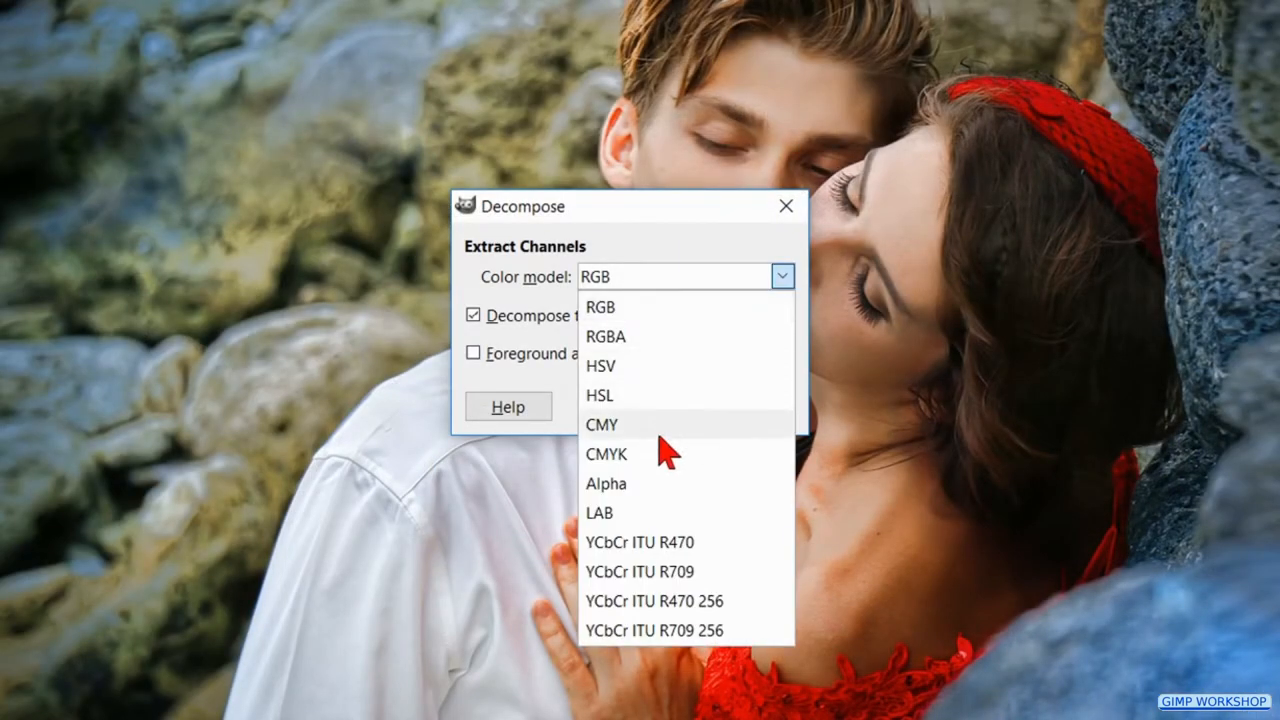
mouse_move(660, 520)
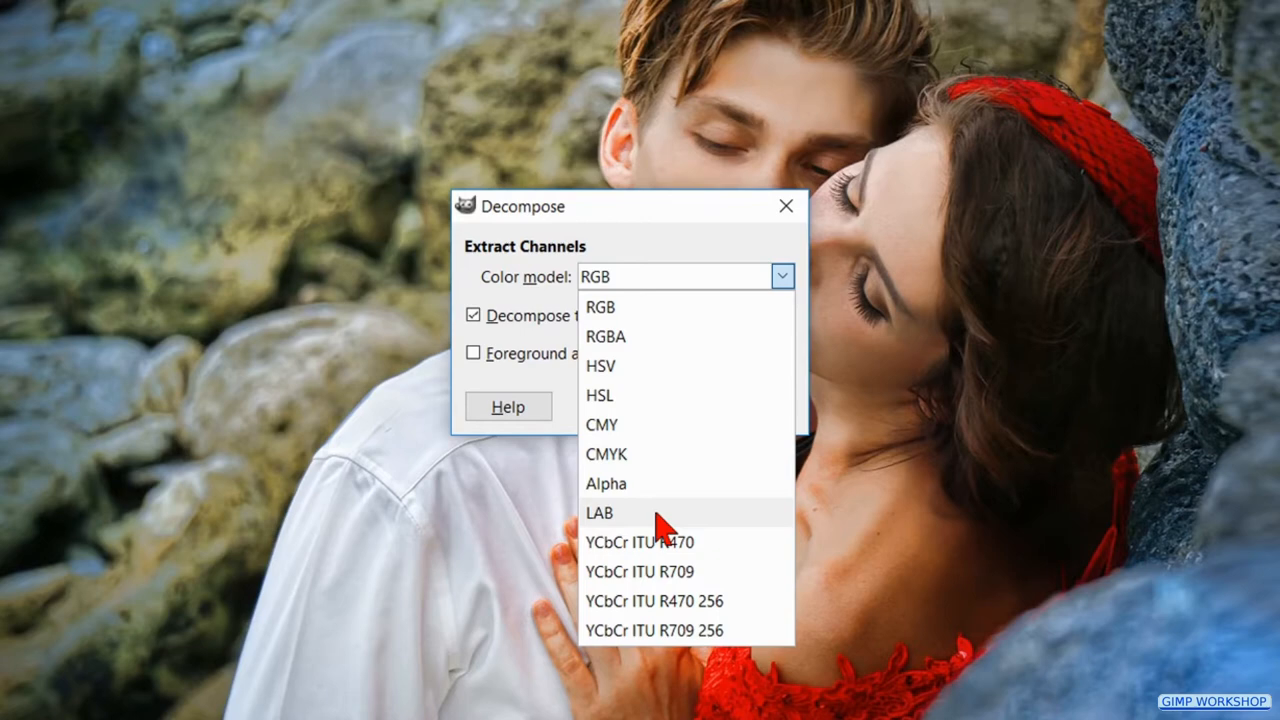
Decompose the eighth copy with the LAB color model into separate L, A and B layers.
click(600, 512)
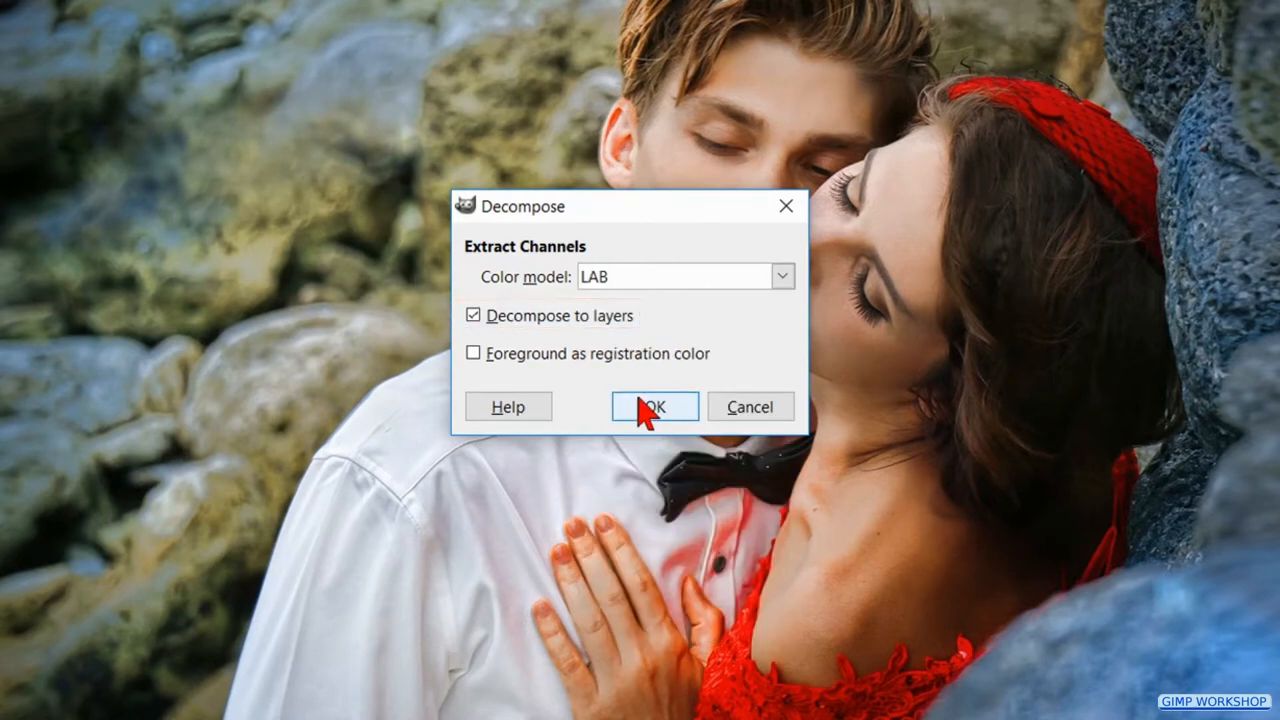
click(654, 406)
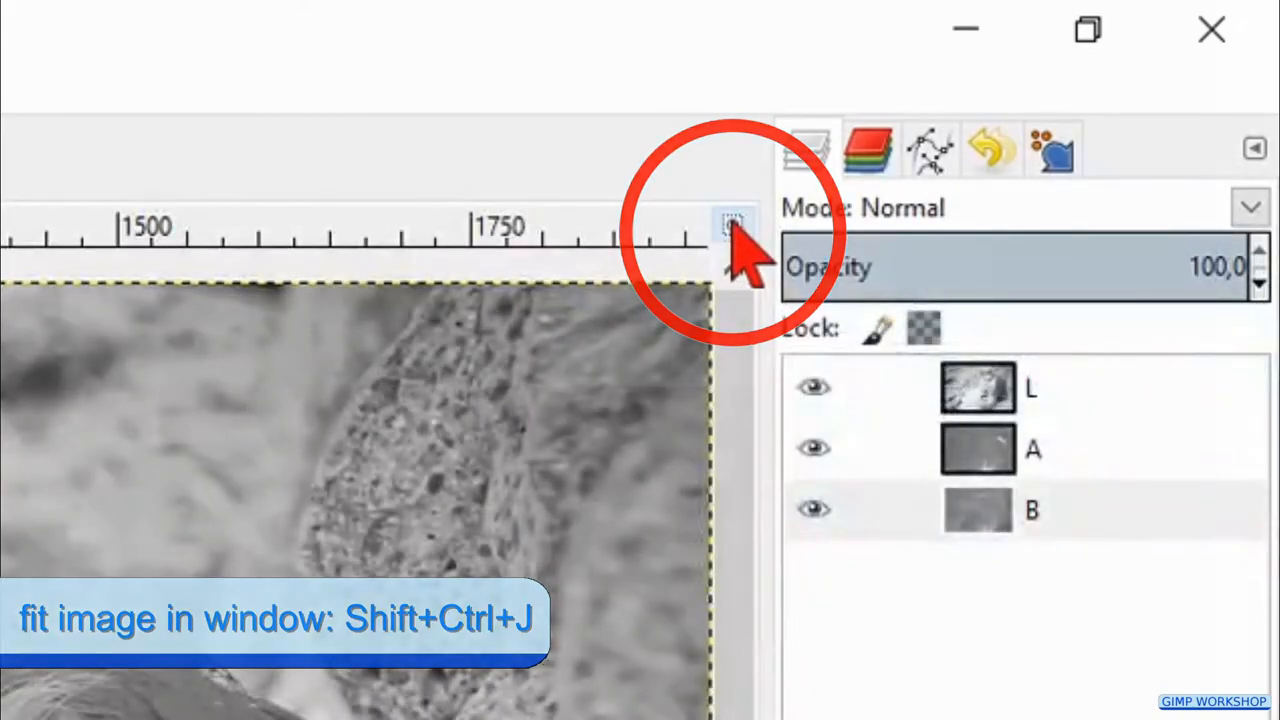
Fit the image in the window and duplicate the L lightness layer.
key(shift+ctrl+j)
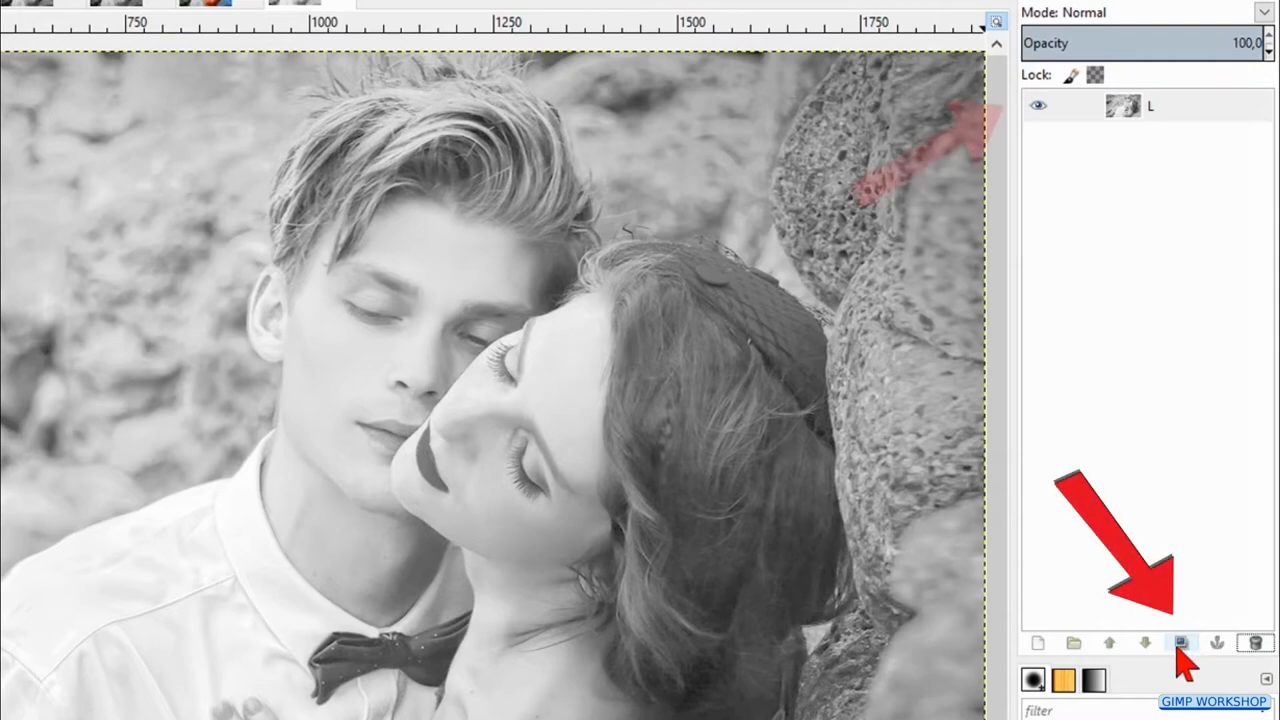
click(1180, 644)
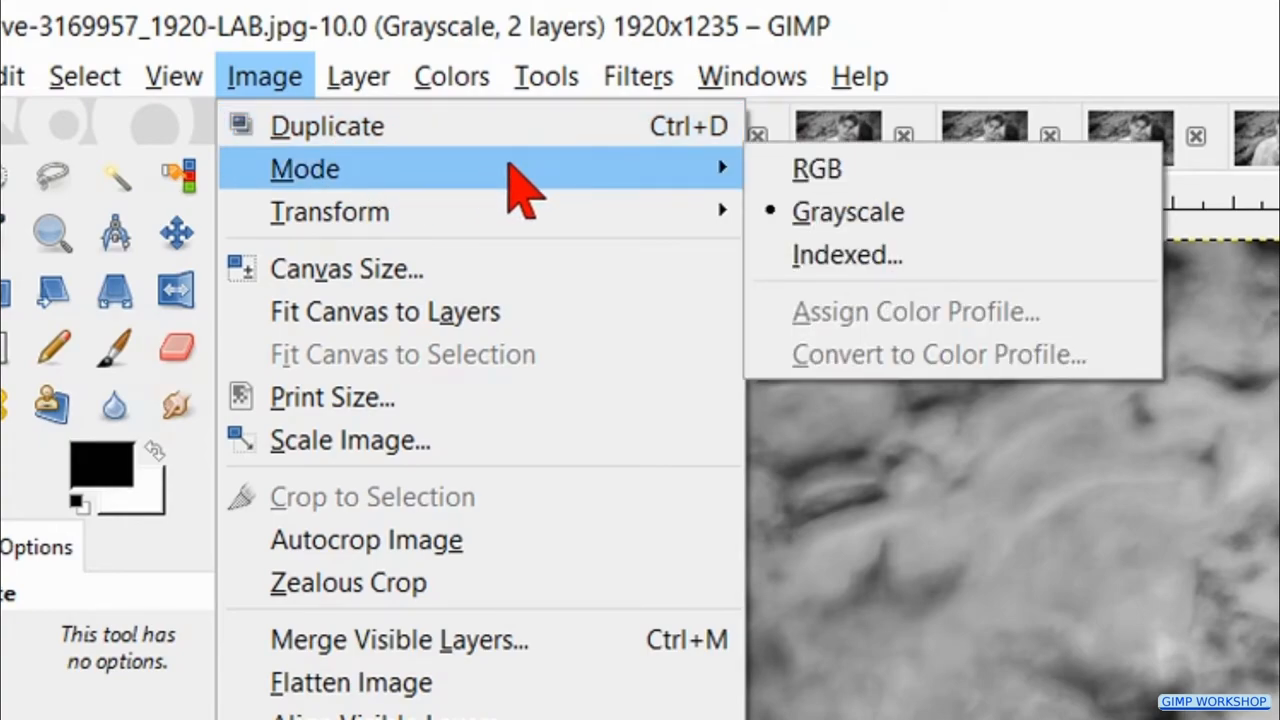
mouse_move(850, 180)
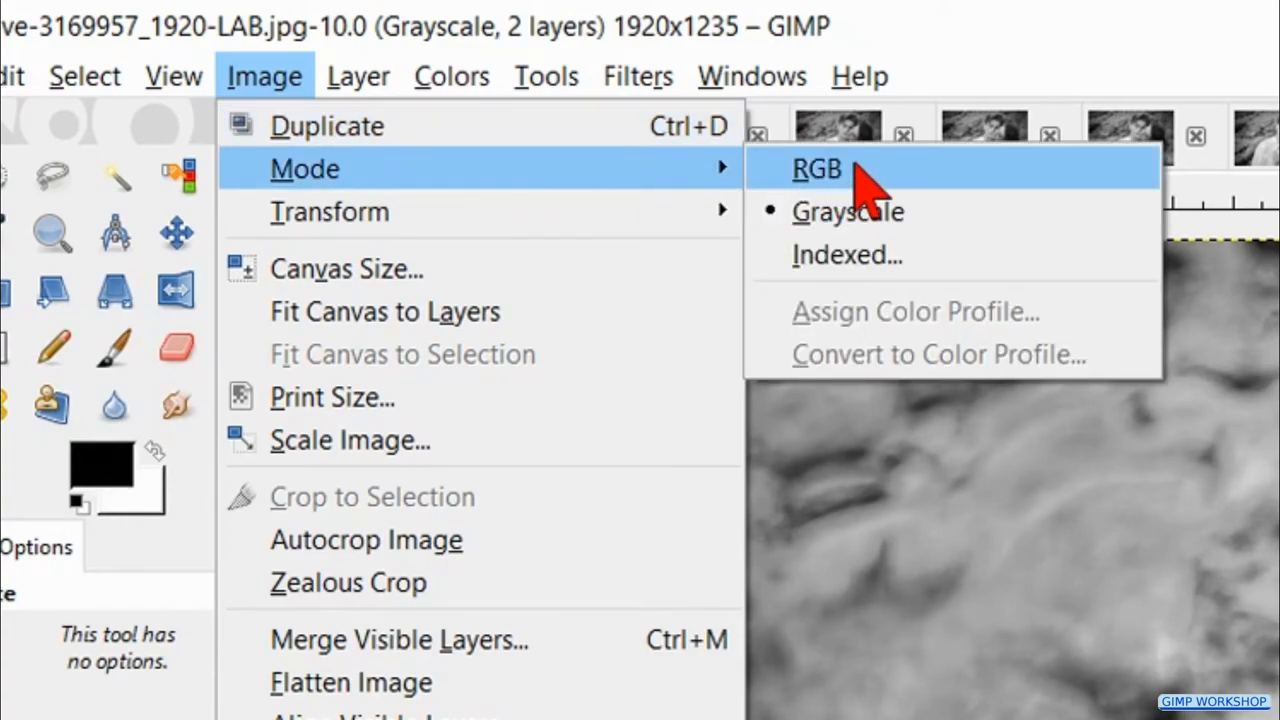
Convert the LAB lightness image from grayscale to RGB mode via Image > Mode > RGB.
click(816, 168)
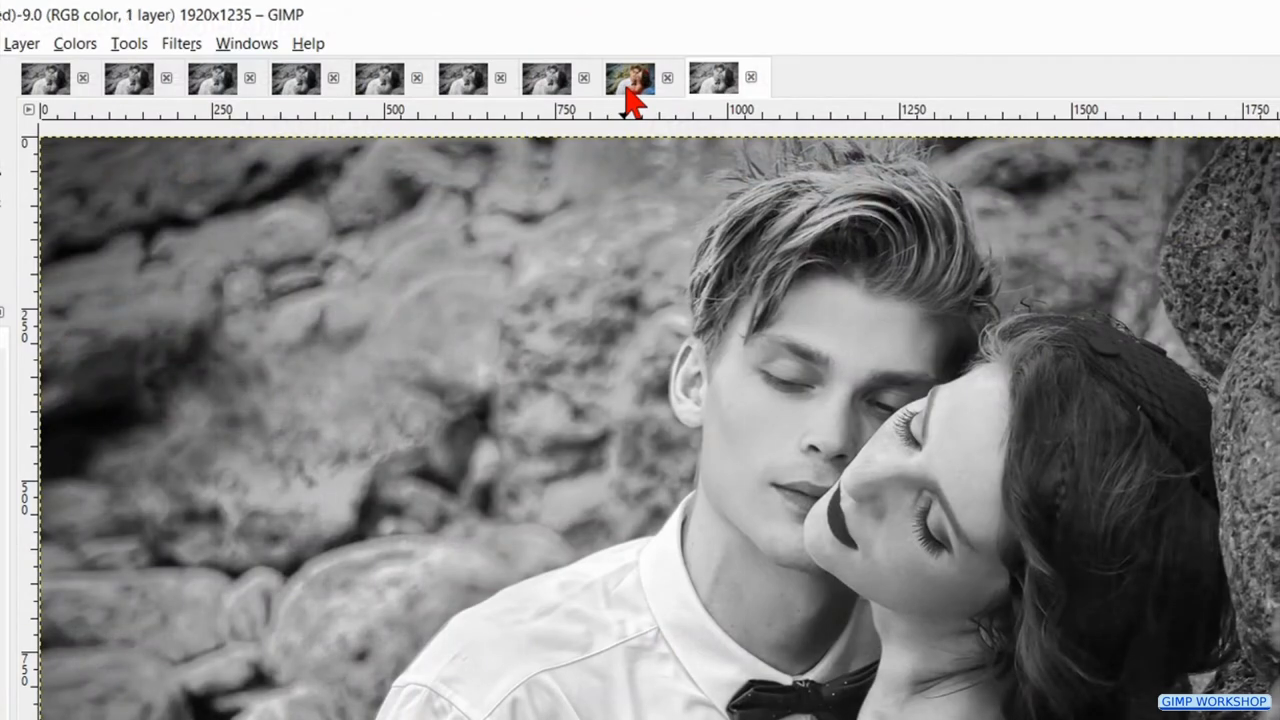
Decompose the untouched colour photo into red, green and blue channel layers using the RGB colour model.
click(630, 78)
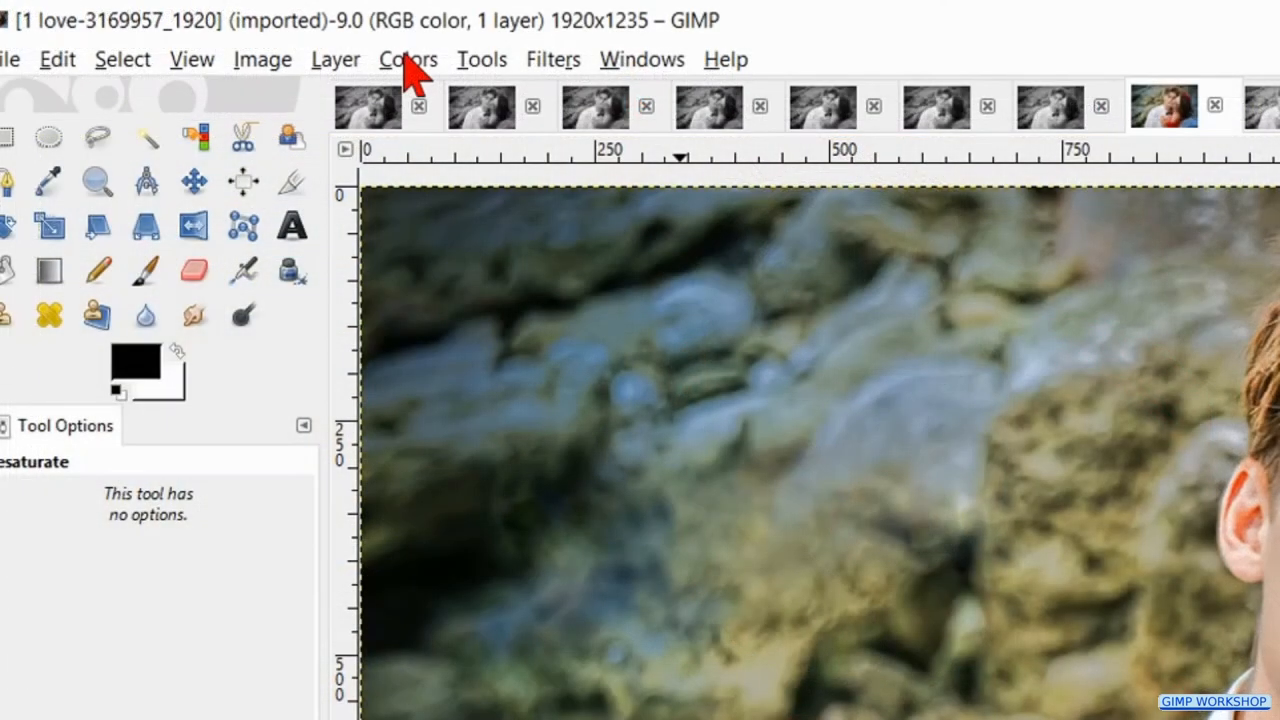
click(408, 60)
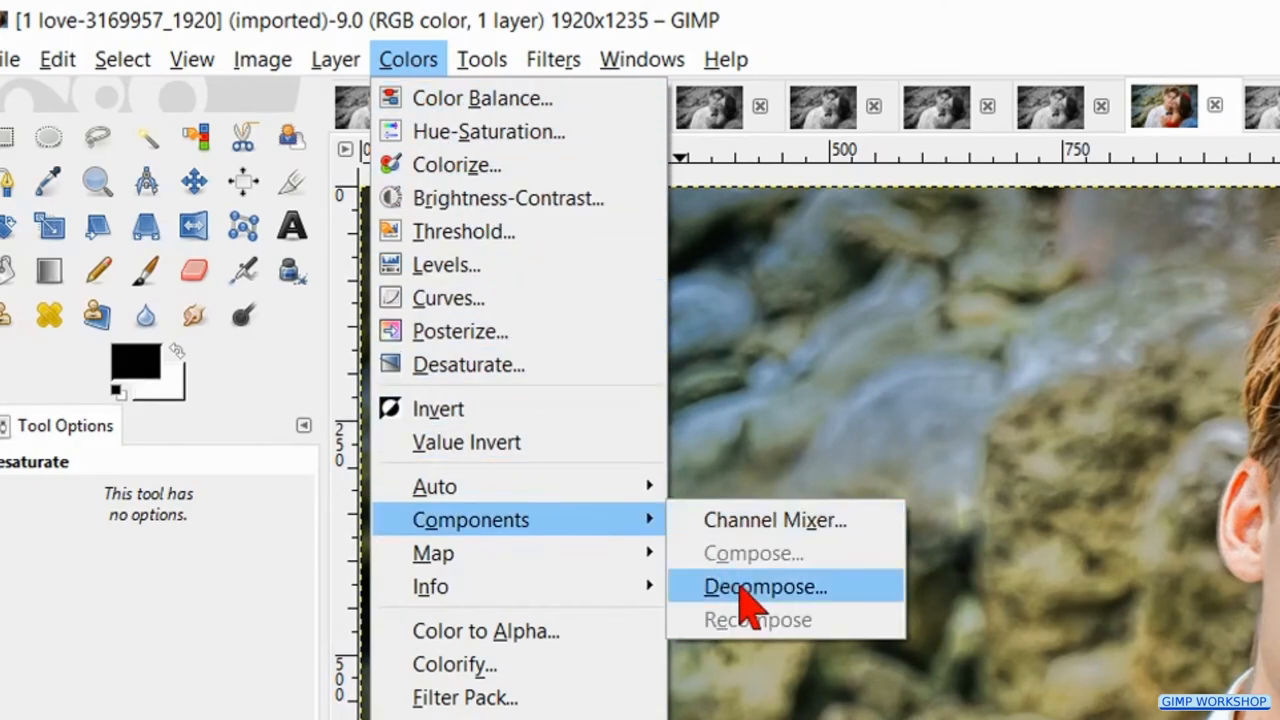
click(764, 586)
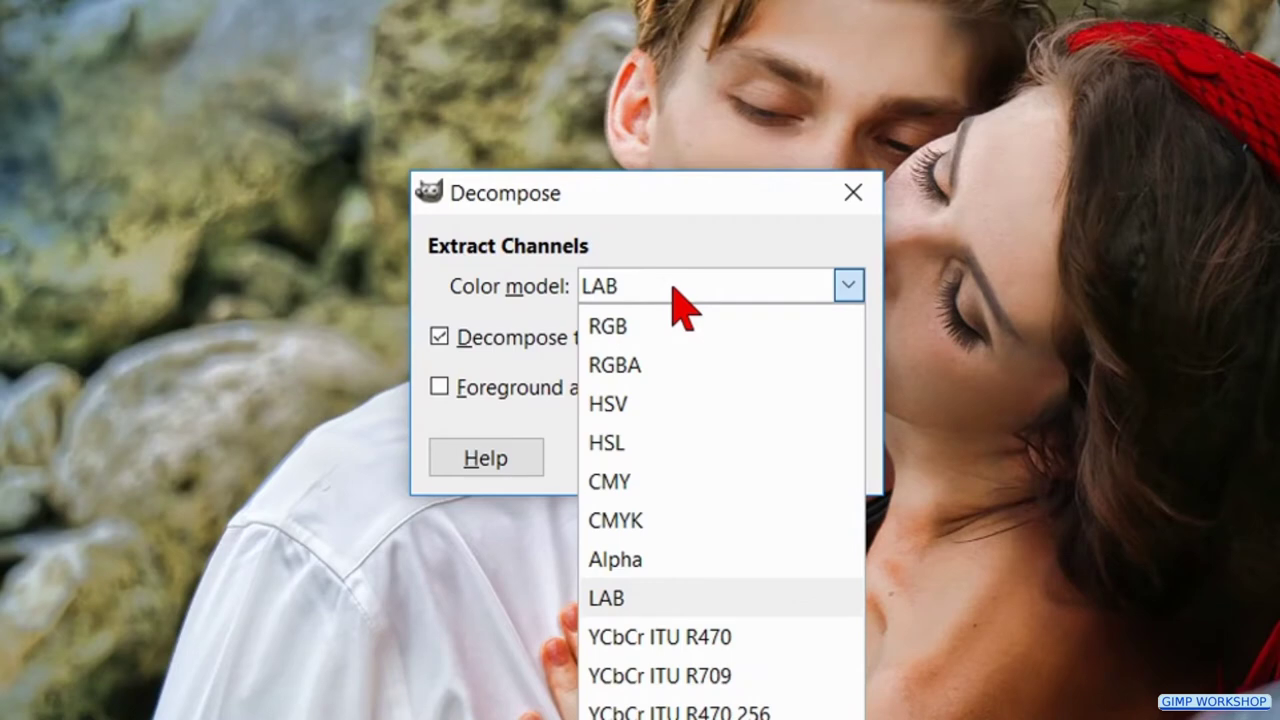
click(608, 326)
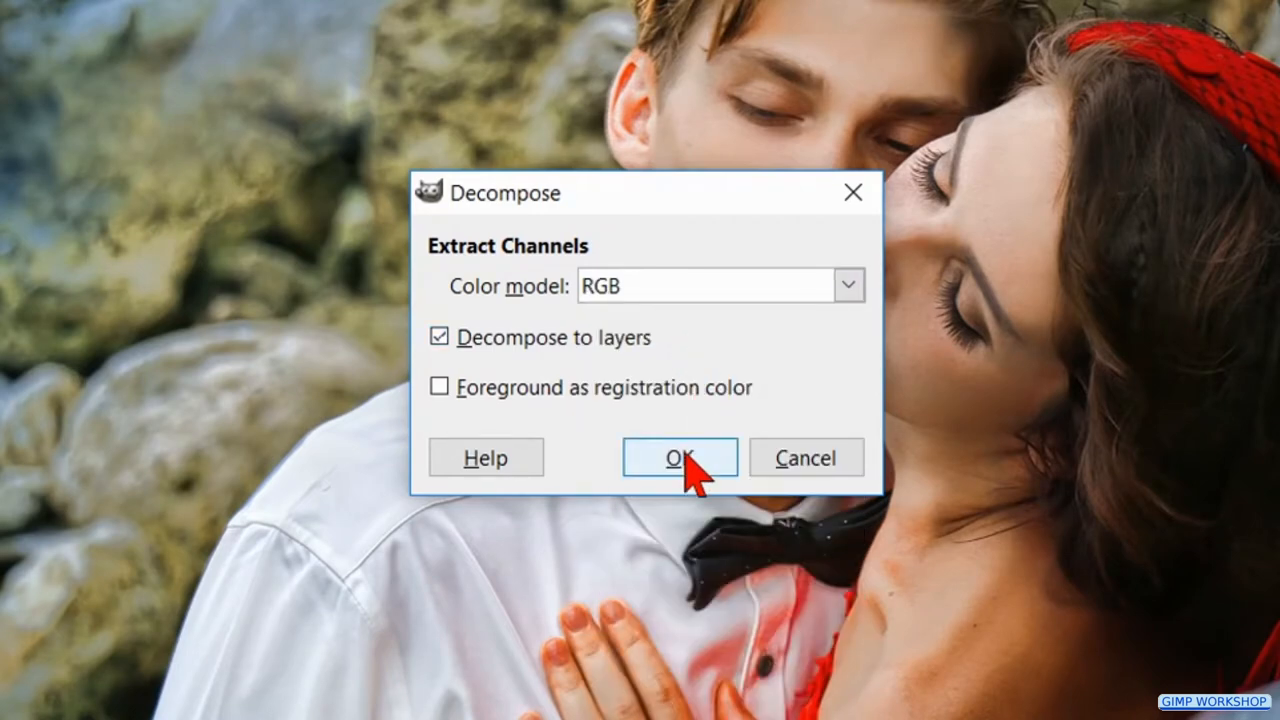
click(680, 456)
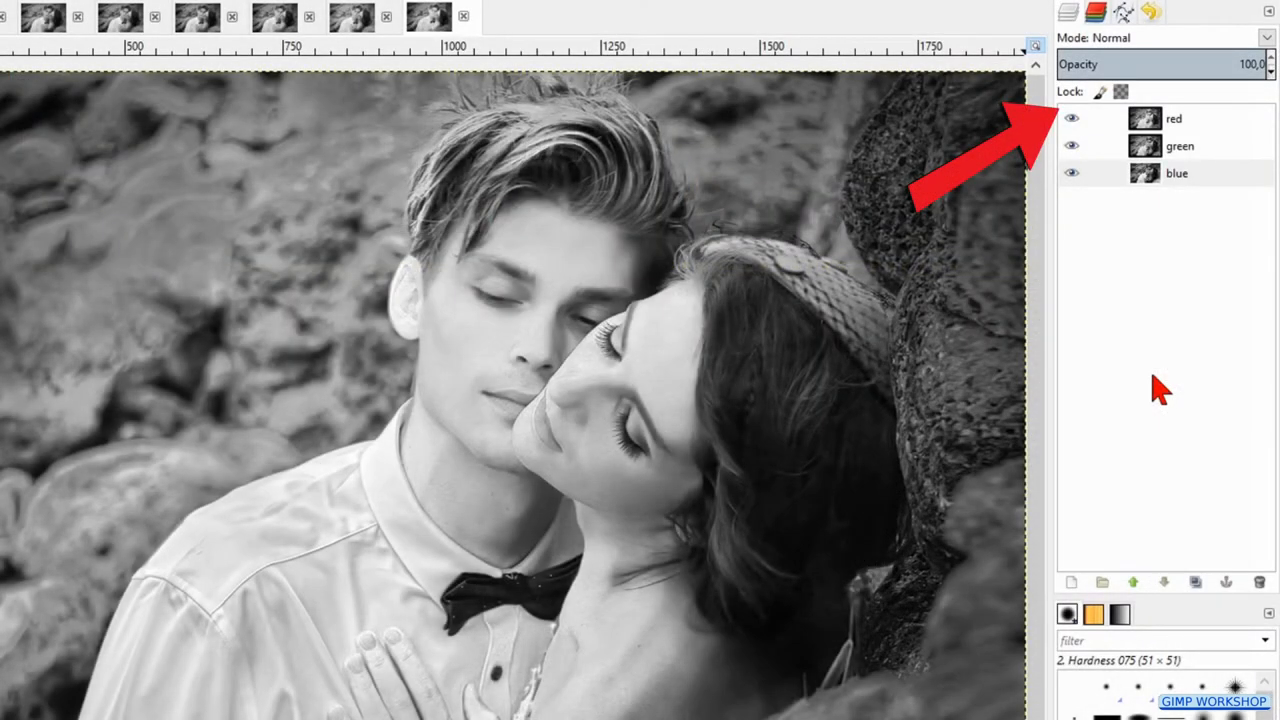
Hide the red and green channel layers and delete the blue channel layer.
click(1072, 118)
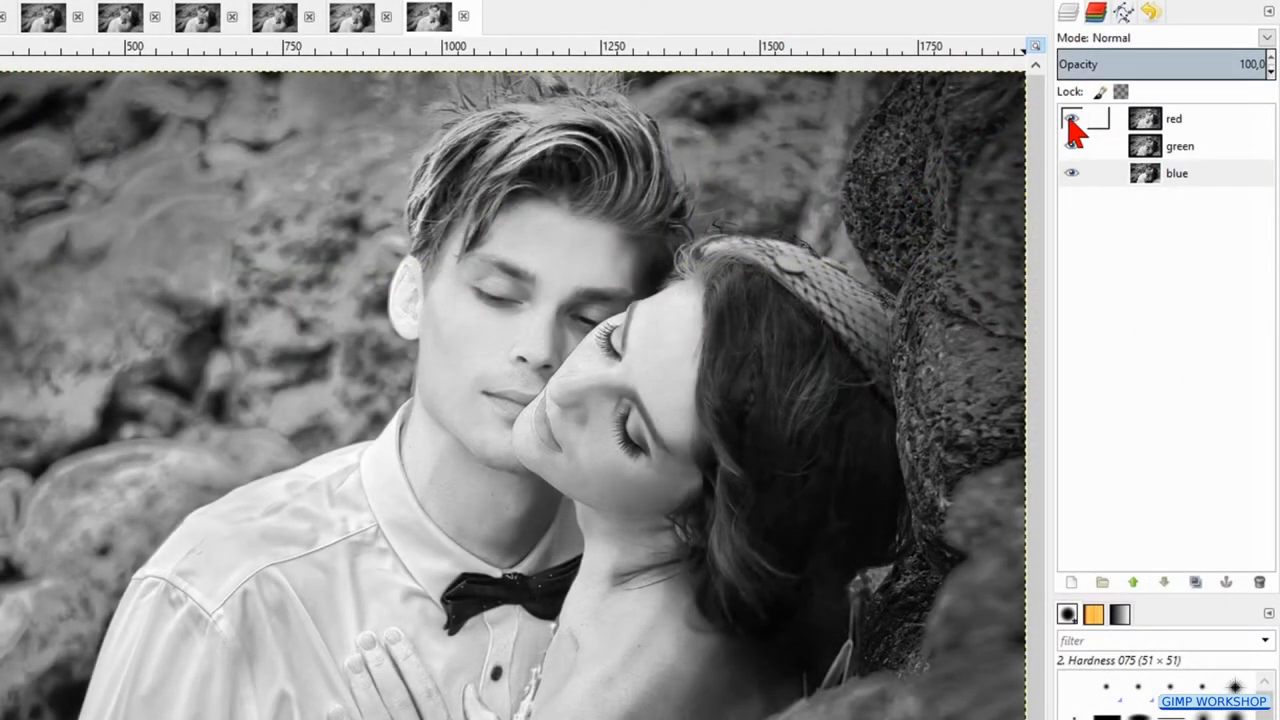
click(1176, 172)
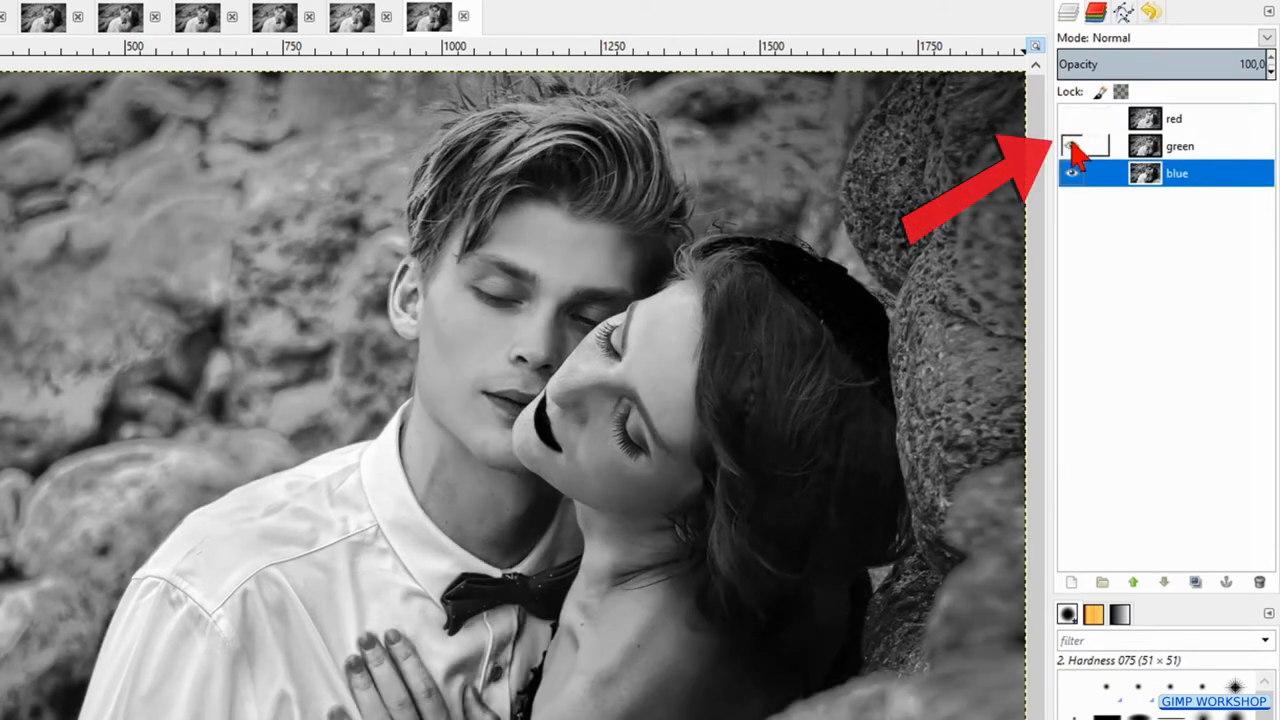
click(1072, 146)
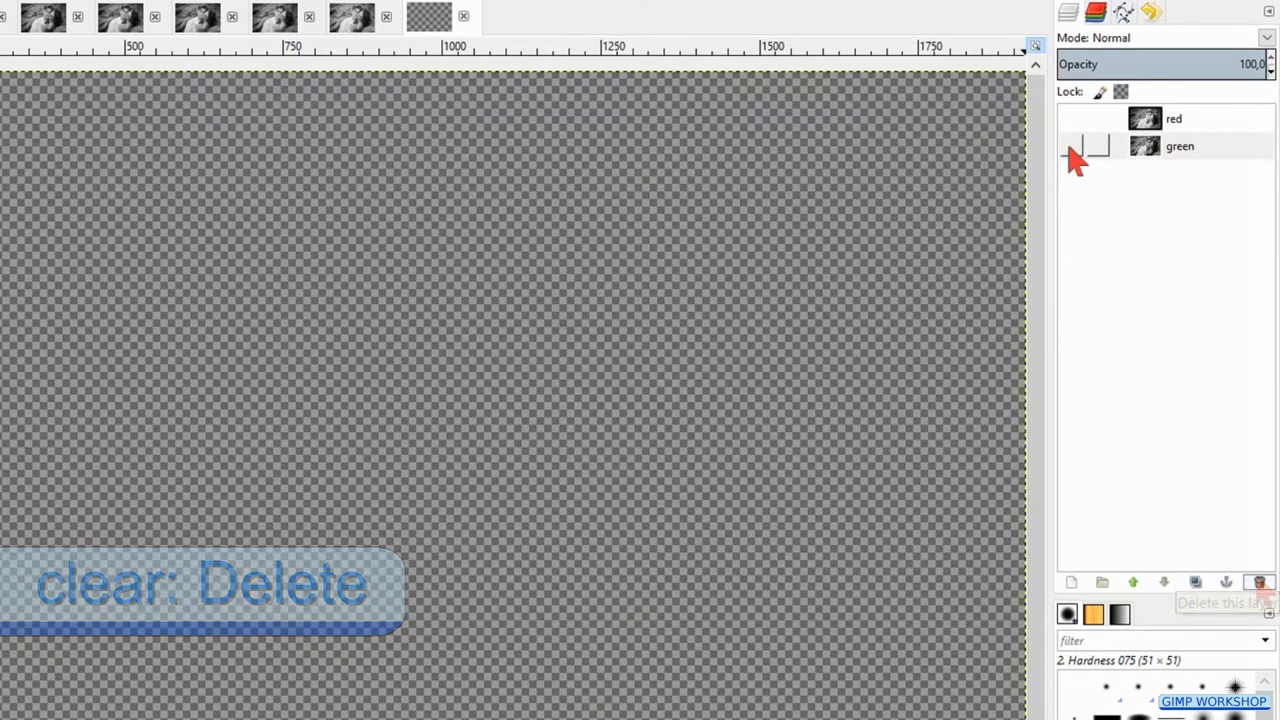
Make the green and red channel layers visible again and select the red layer.
click(1180, 146)
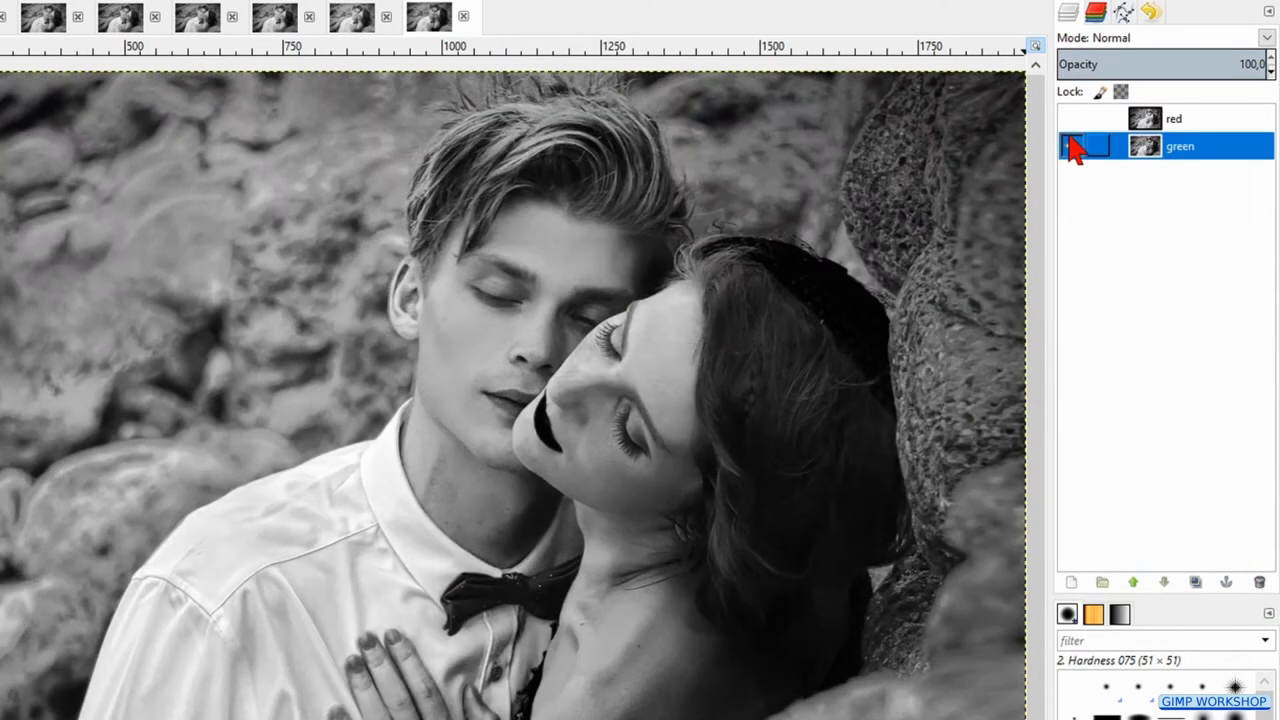
click(1072, 118)
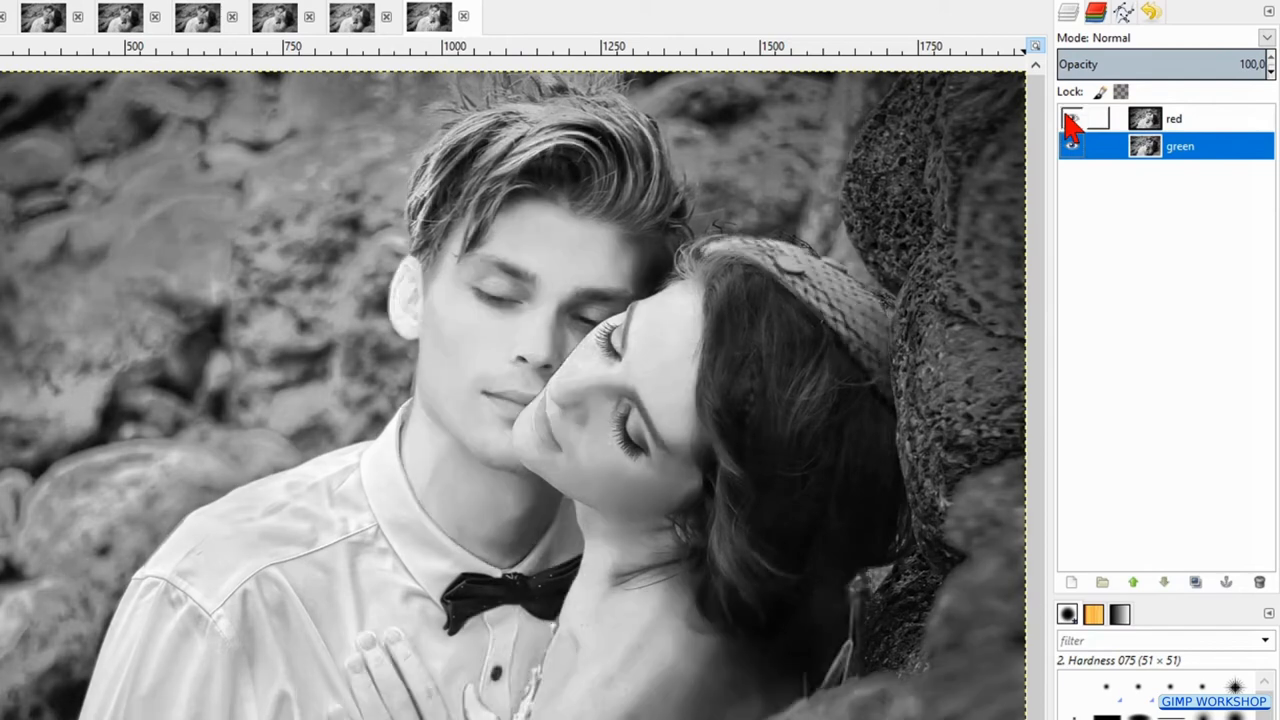
click(1072, 118)
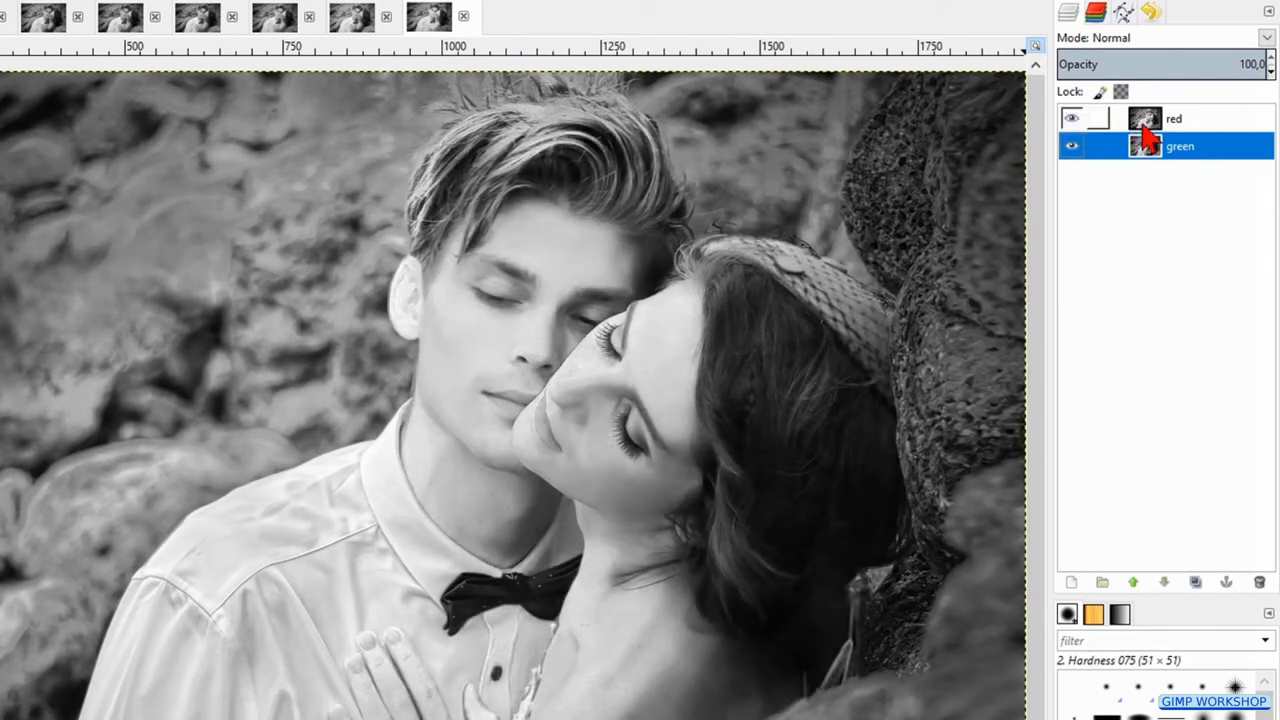
click(1174, 118)
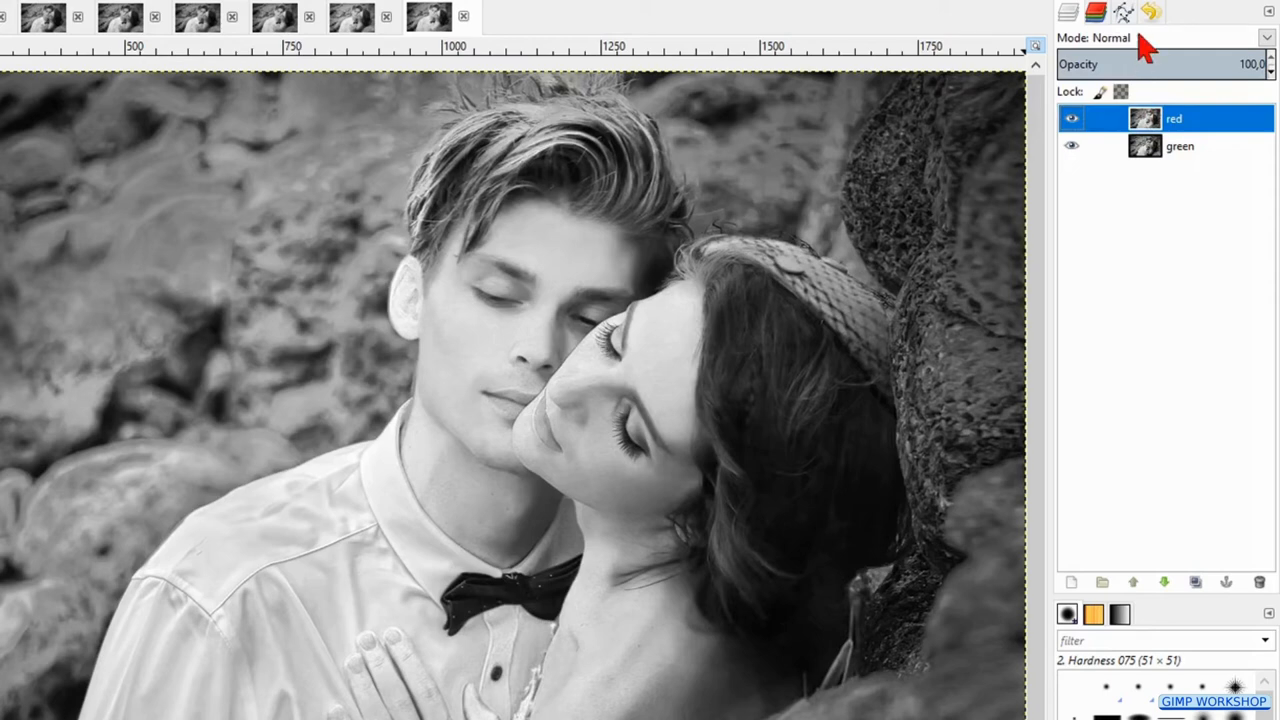
Set the red channel layer to Lighten only mode and lower its opacity to roughly 65%.
click(1264, 36)
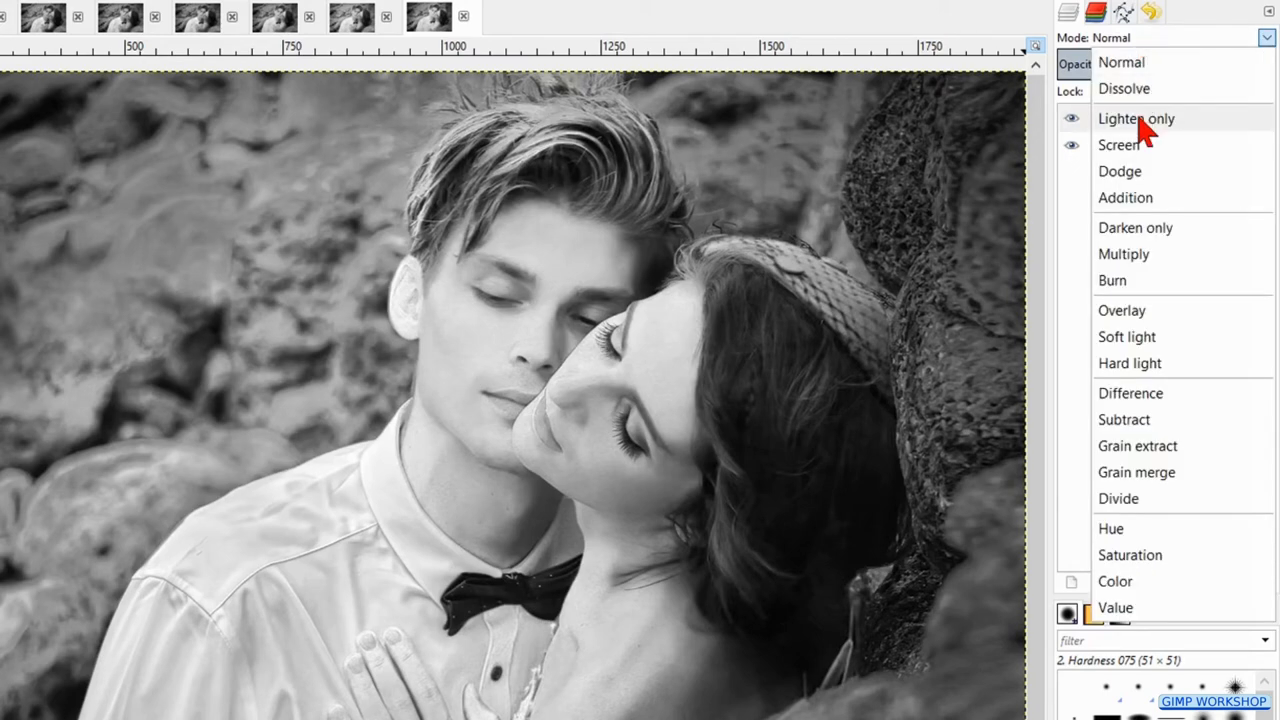
click(1136, 118)
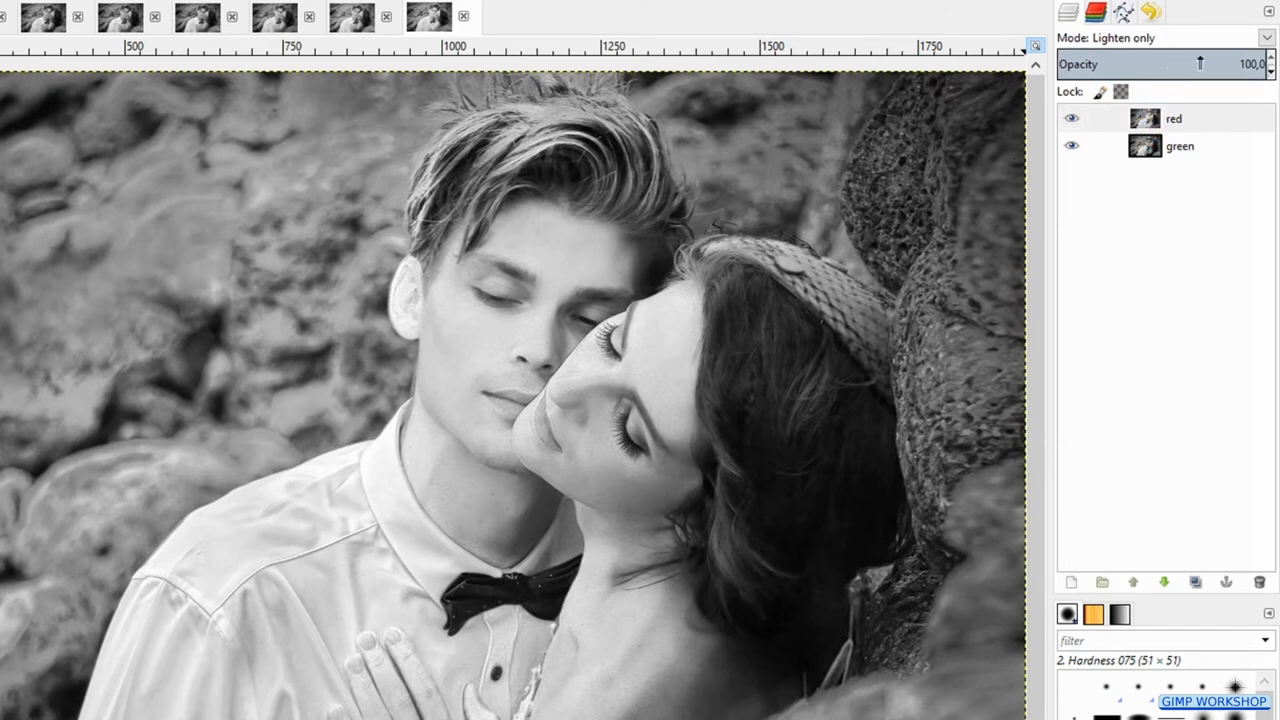
drag(1196, 64, 1128, 64)
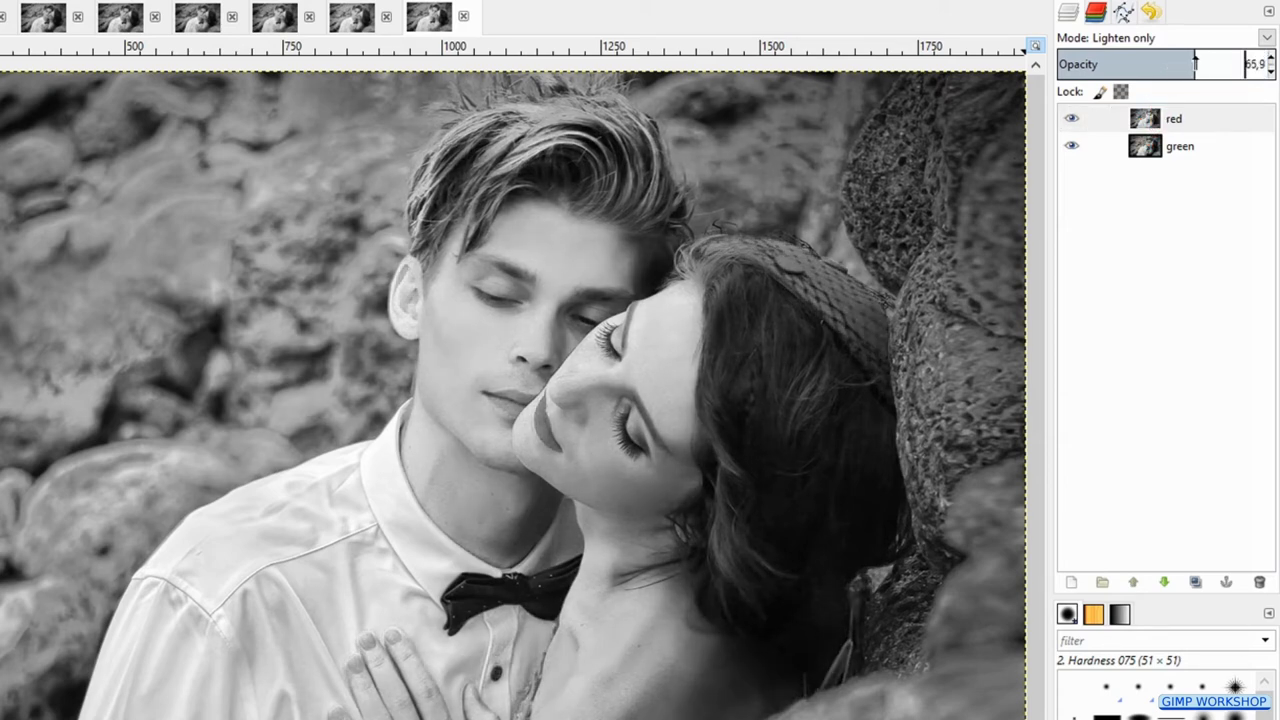
drag(1196, 64, 1190, 64)
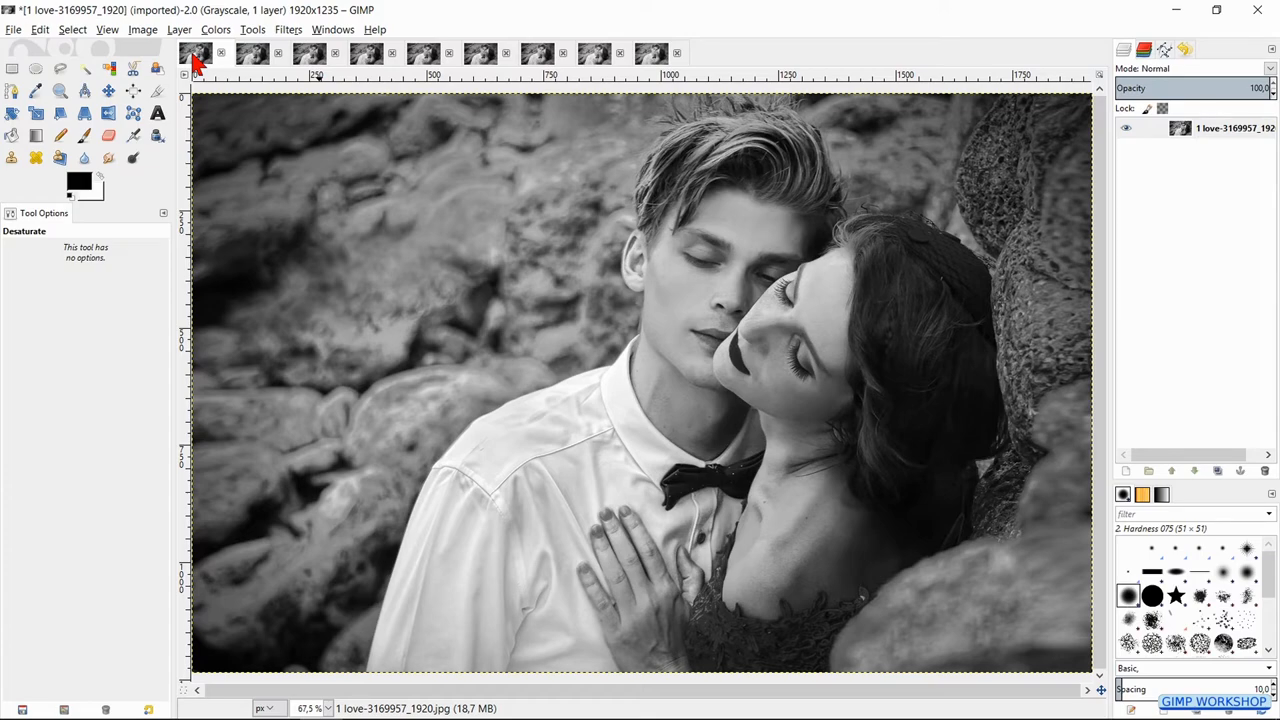
mouse_move(250, 58)
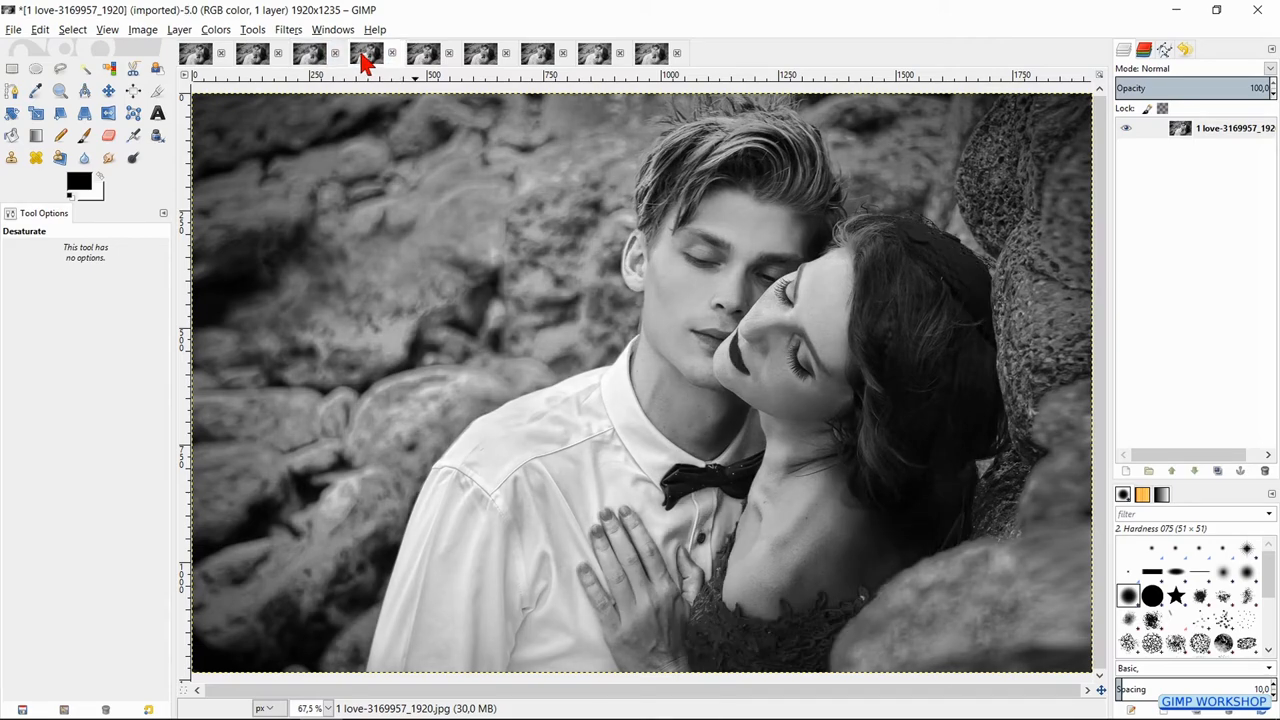
mouse_move(420, 62)
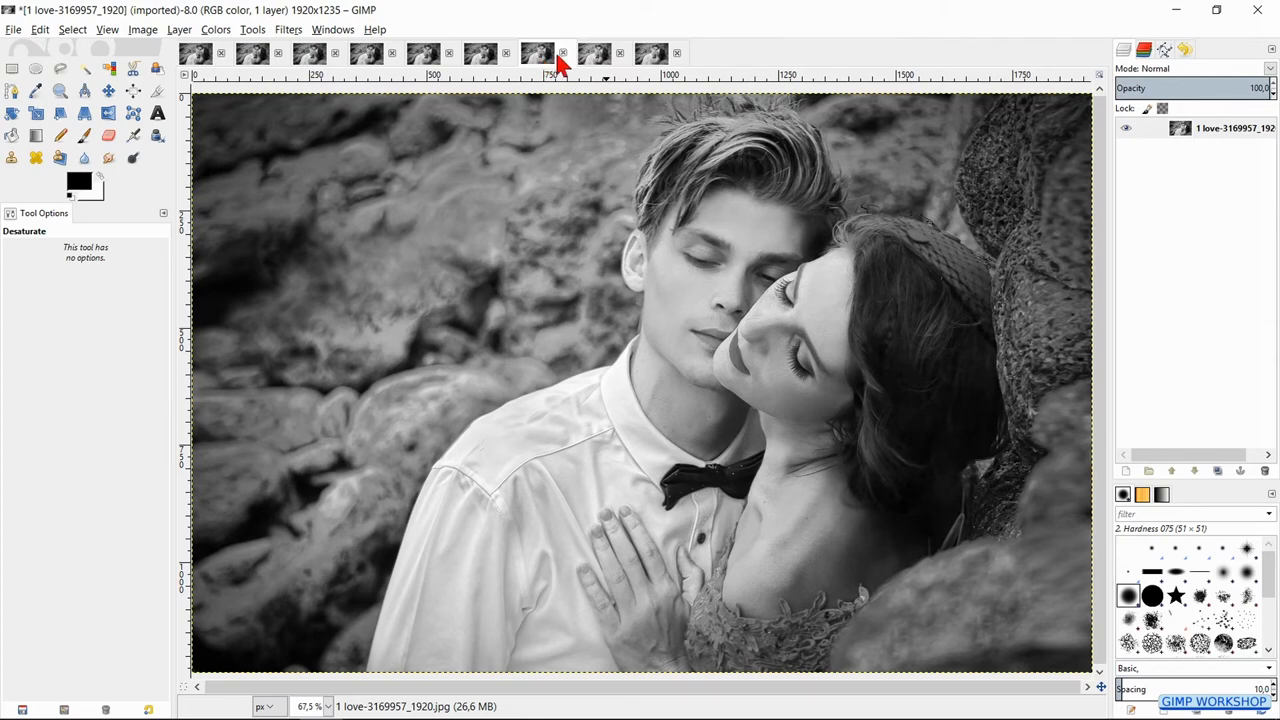
Switch back to the LAB-based black-and-white image to finish the comparison.
click(594, 54)
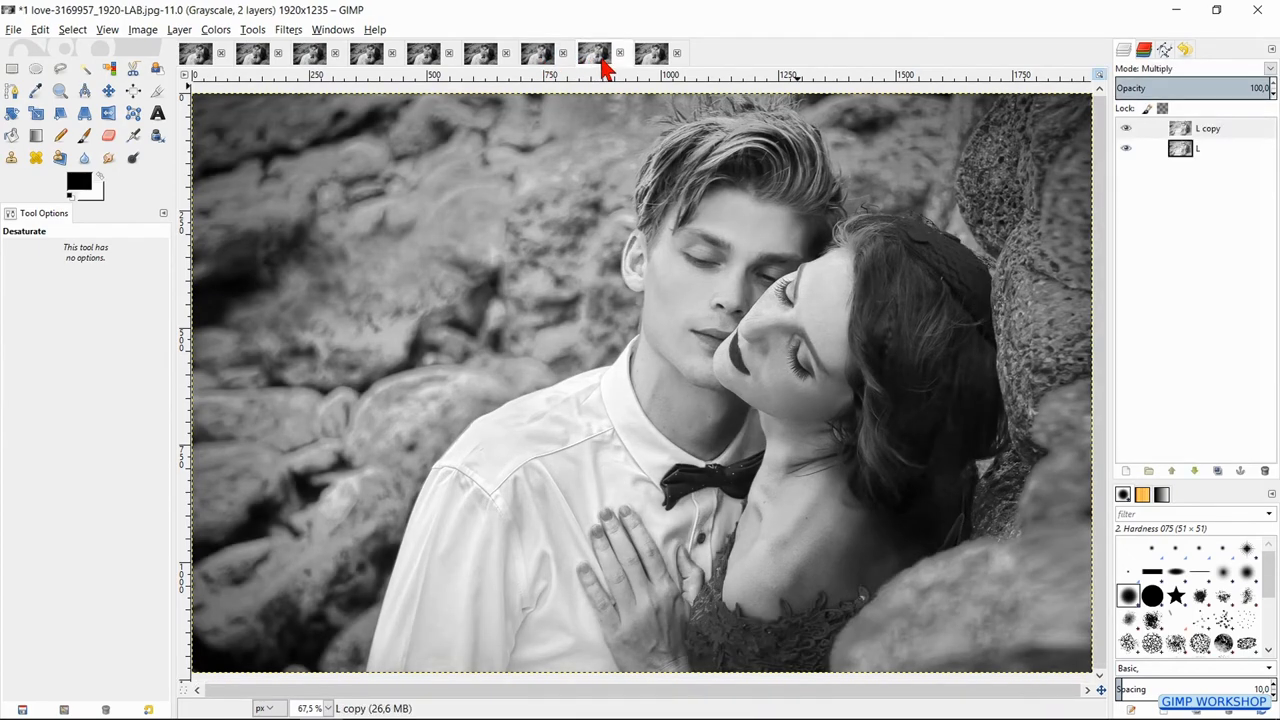